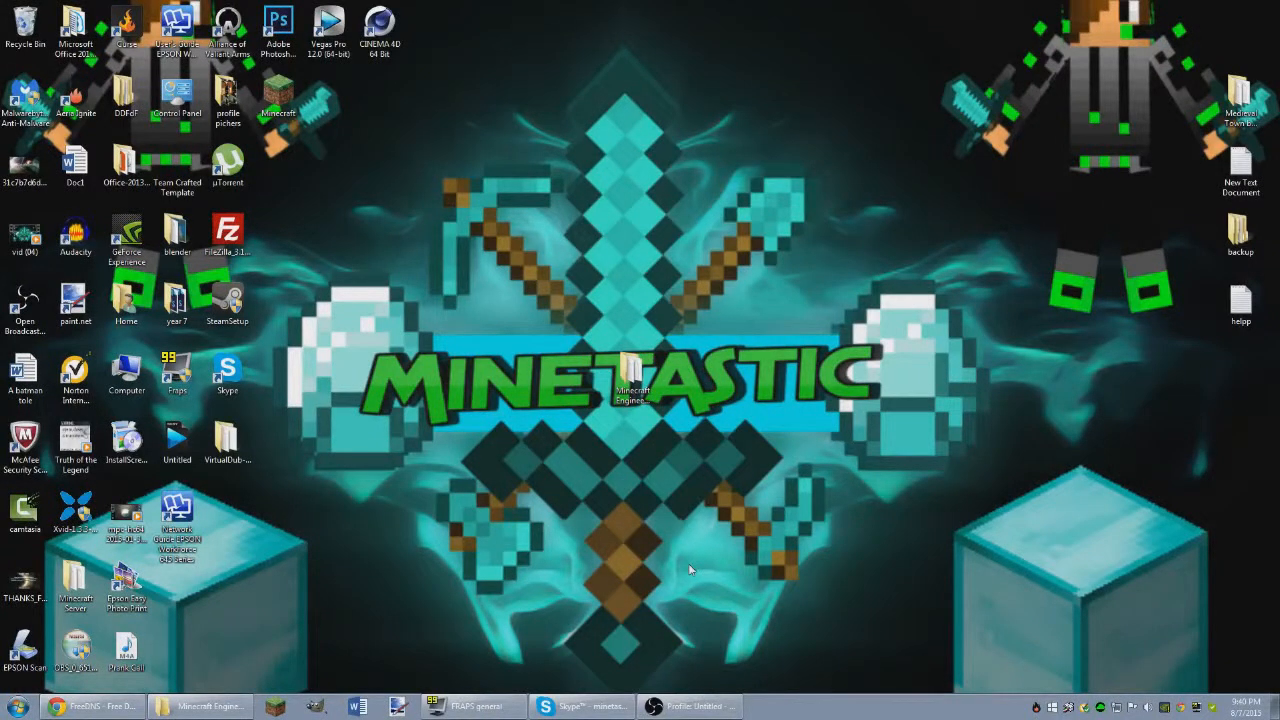
pyautogui.moveTo(678, 556)
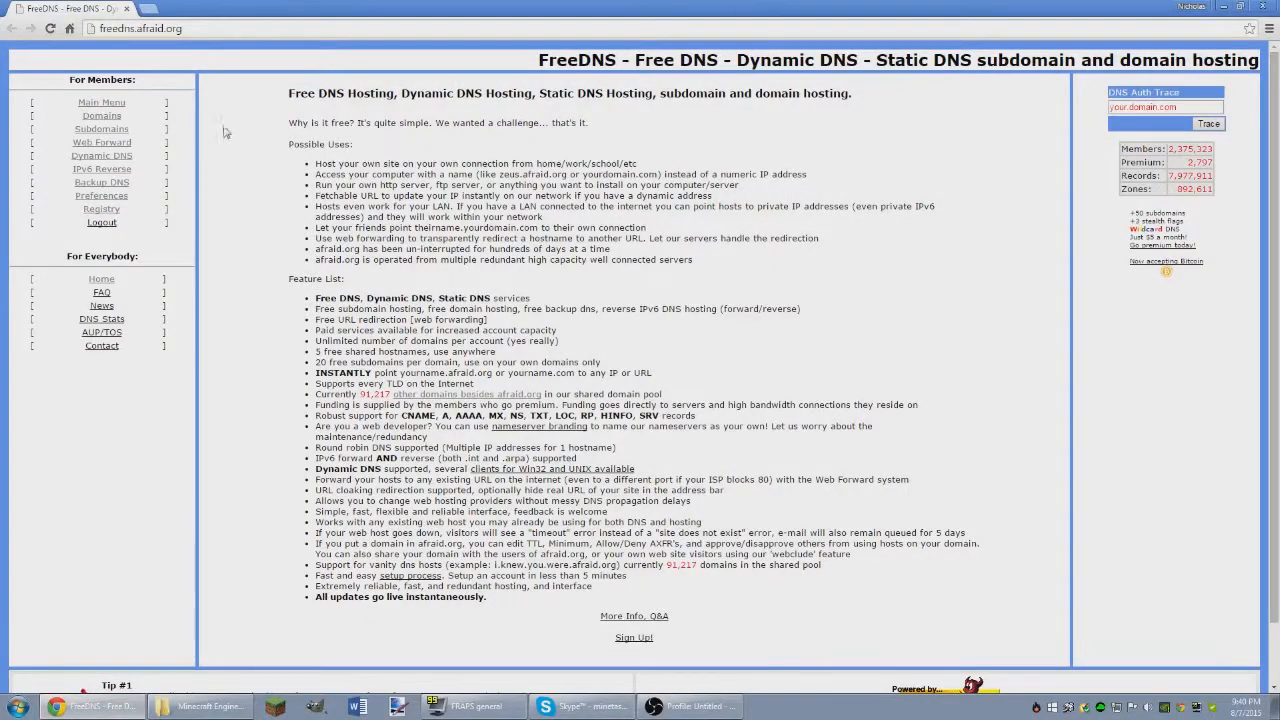
pyautogui.moveTo(368, 280)
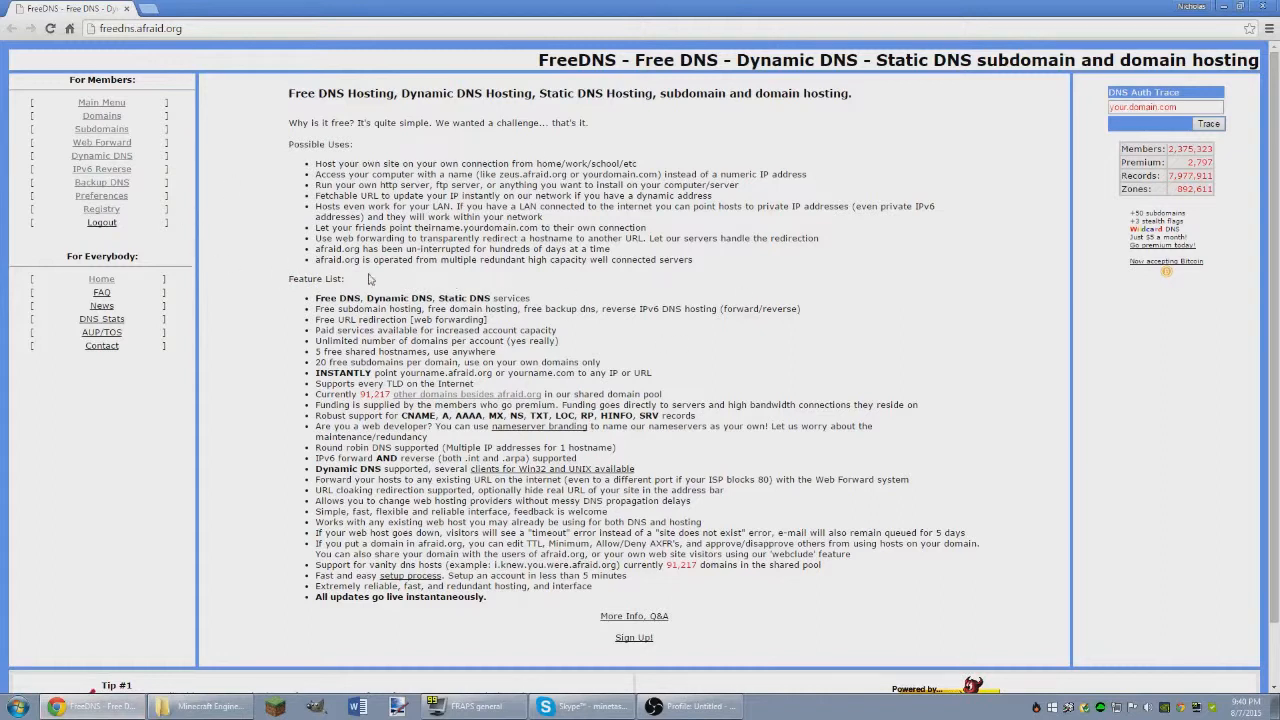
pyautogui.moveTo(248, 292)
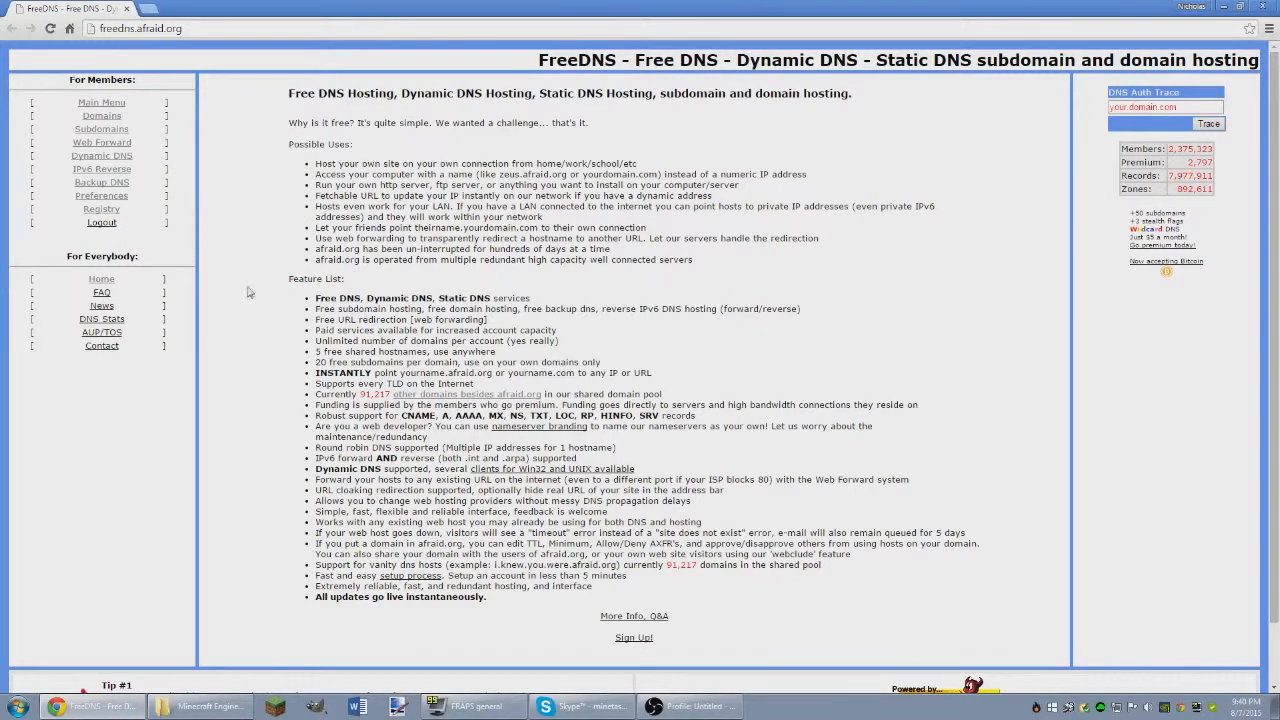
pyautogui.moveTo(240, 228)
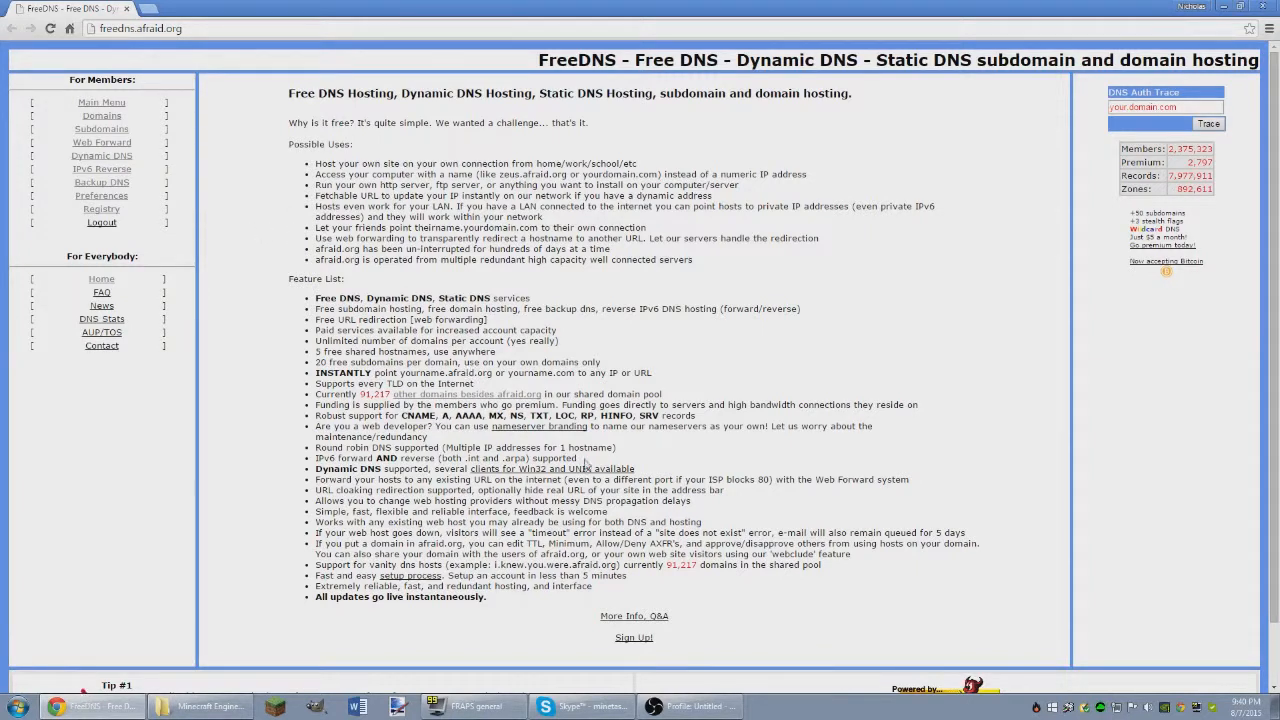
pyautogui.moveTo(742, 368)
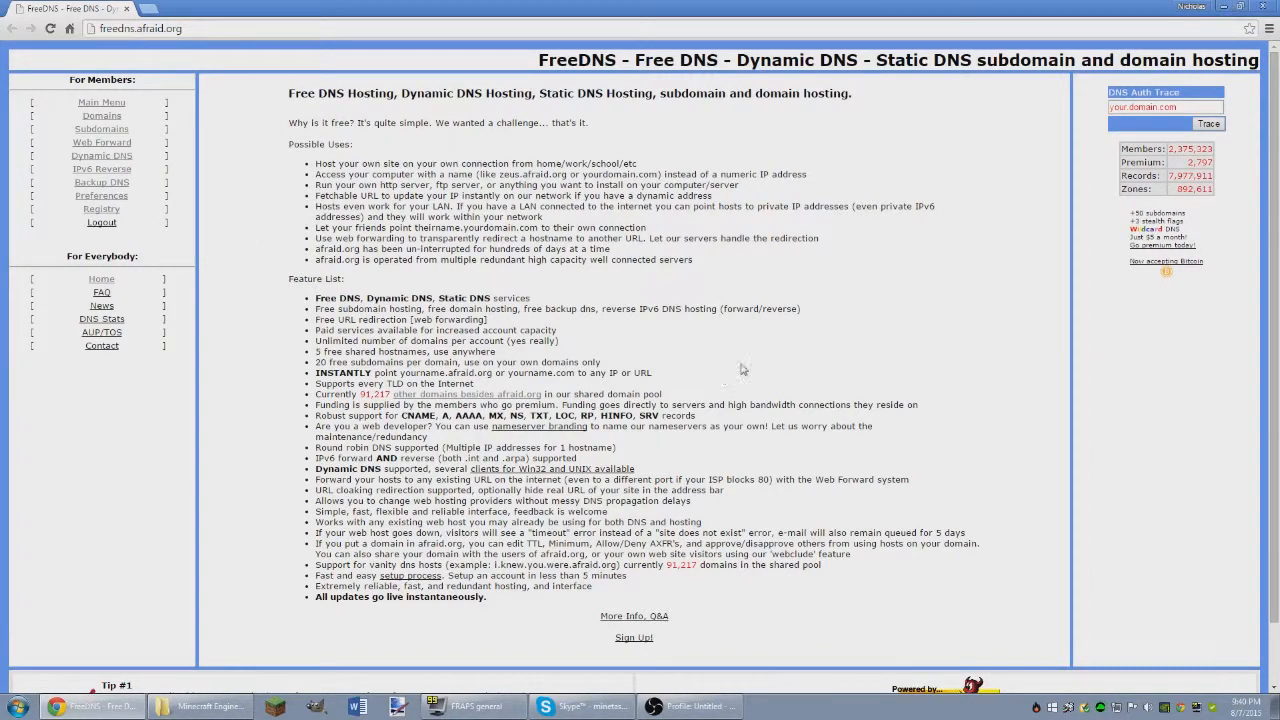
pyautogui.moveTo(322, 48)
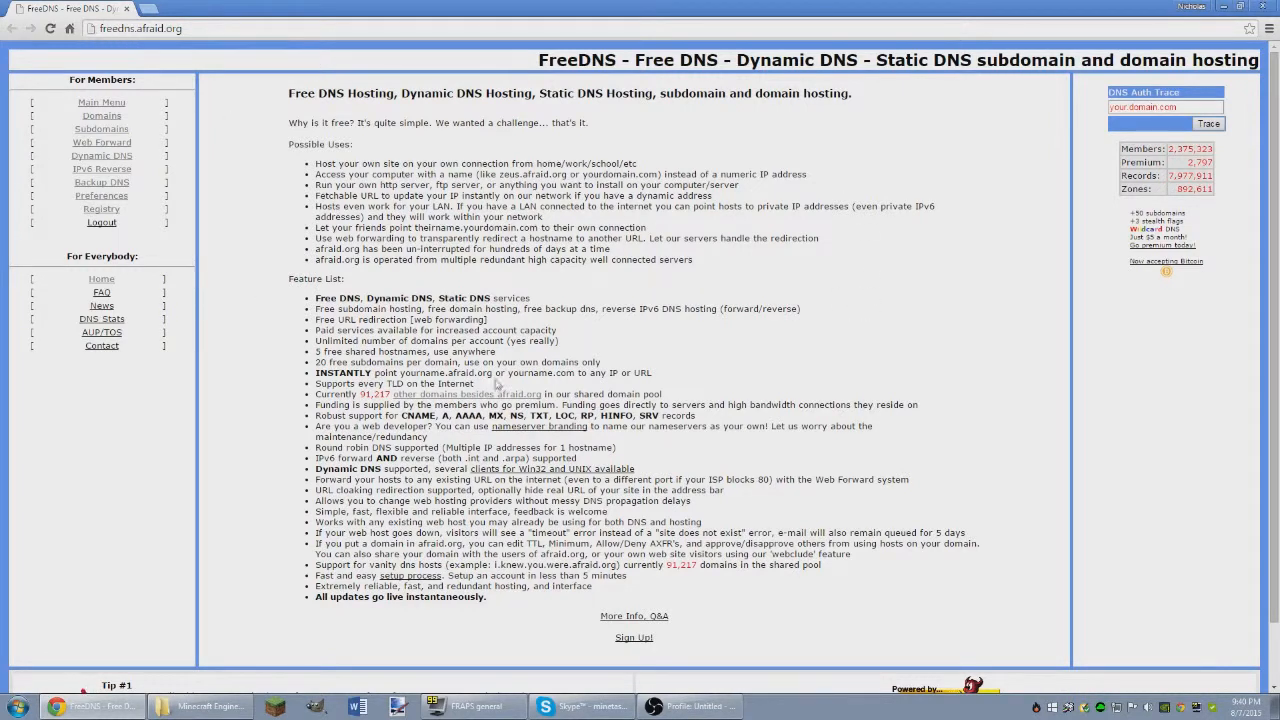
pyautogui.click(200, 706)
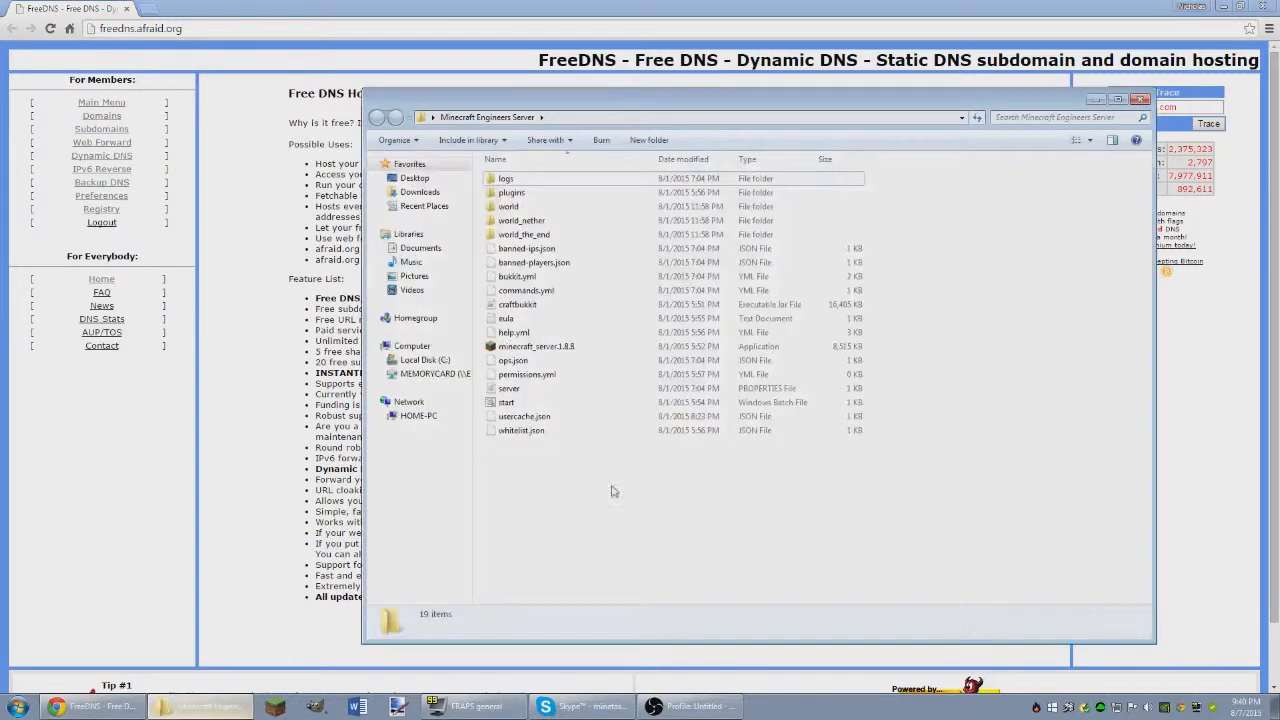
pyautogui.click(524, 416)
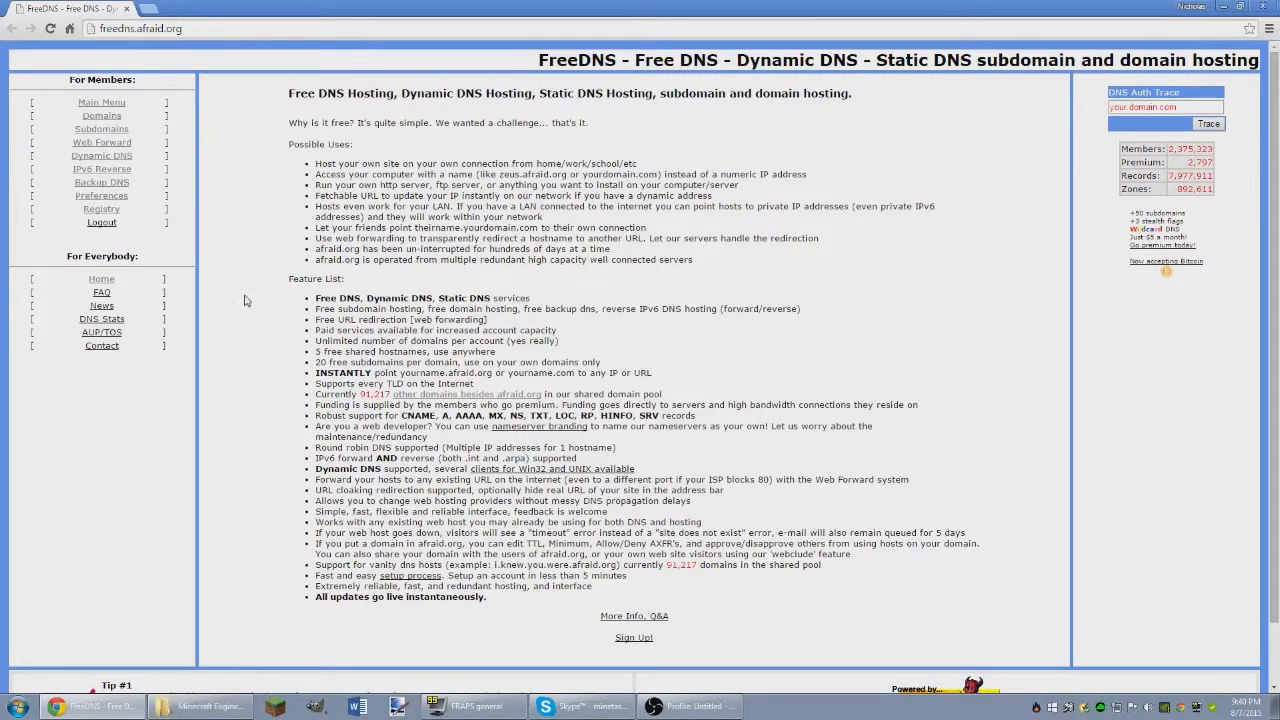
pyautogui.moveTo(672, 236)
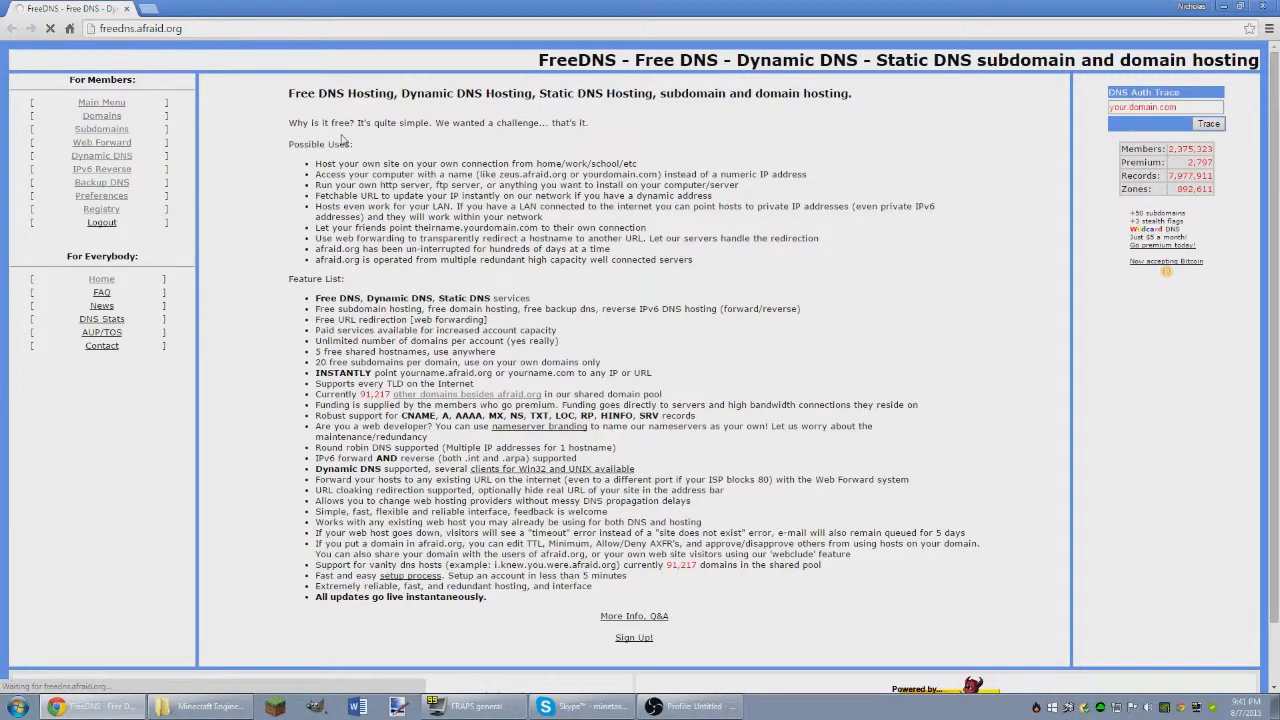
# Browse the shared Domain Registry list to reach the public us.to domain
pyautogui.click(100, 210)
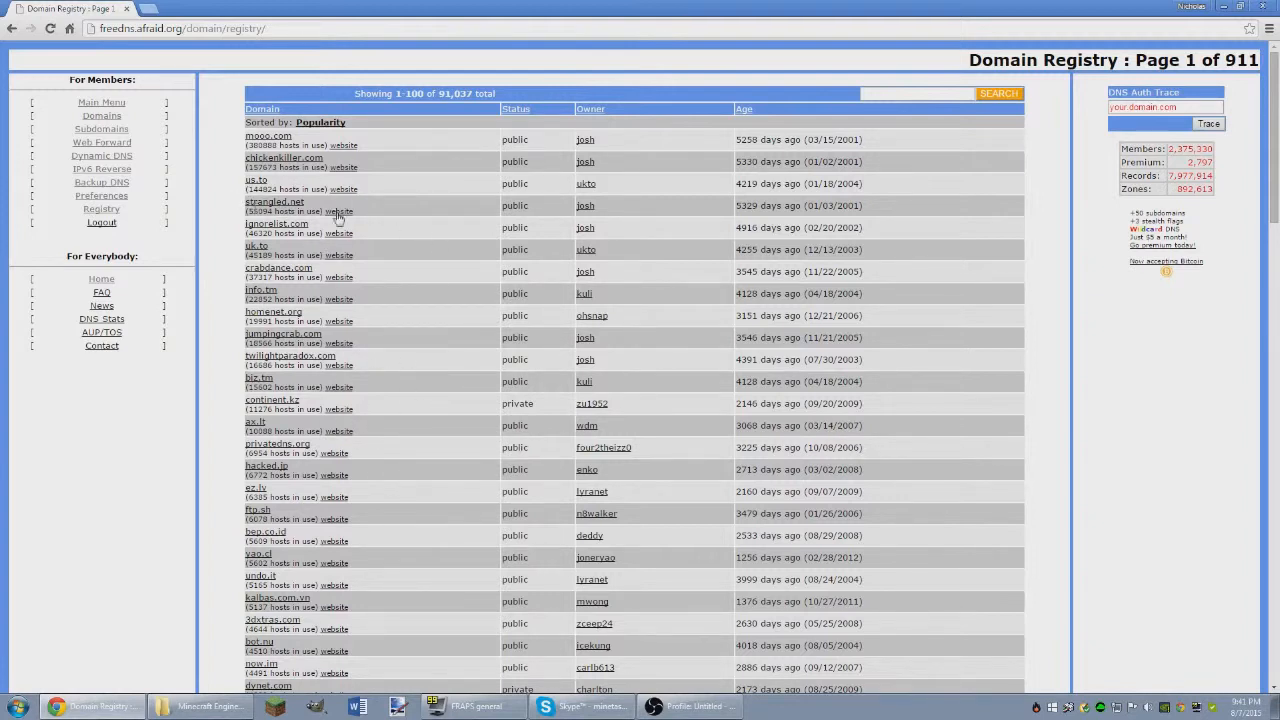
pyautogui.scroll(-3)
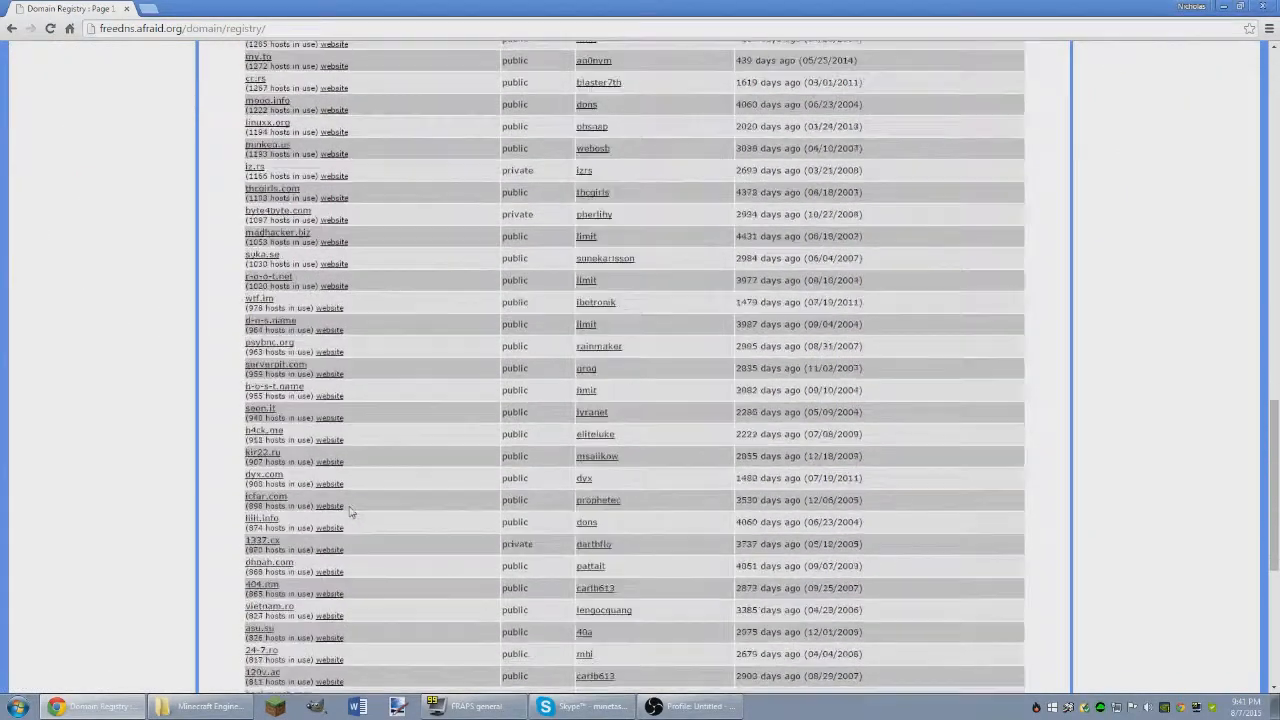
pyautogui.scroll(3)
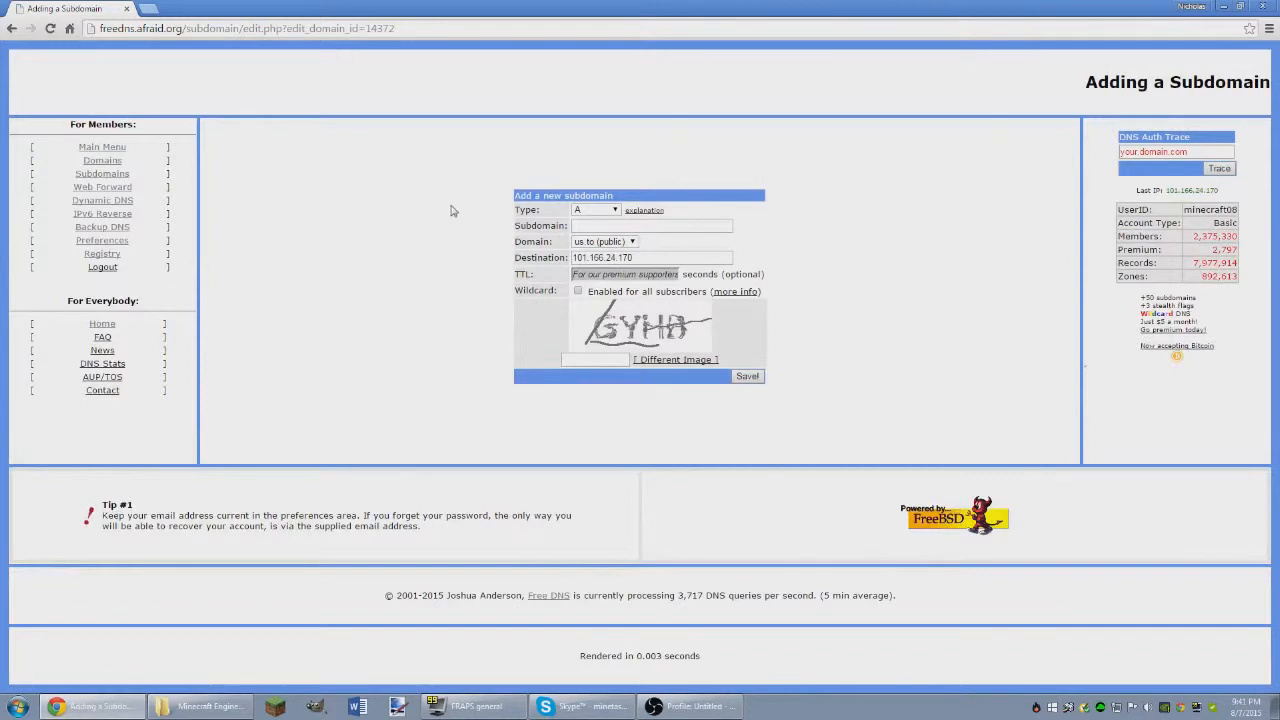
pyautogui.moveTo(632, 216)
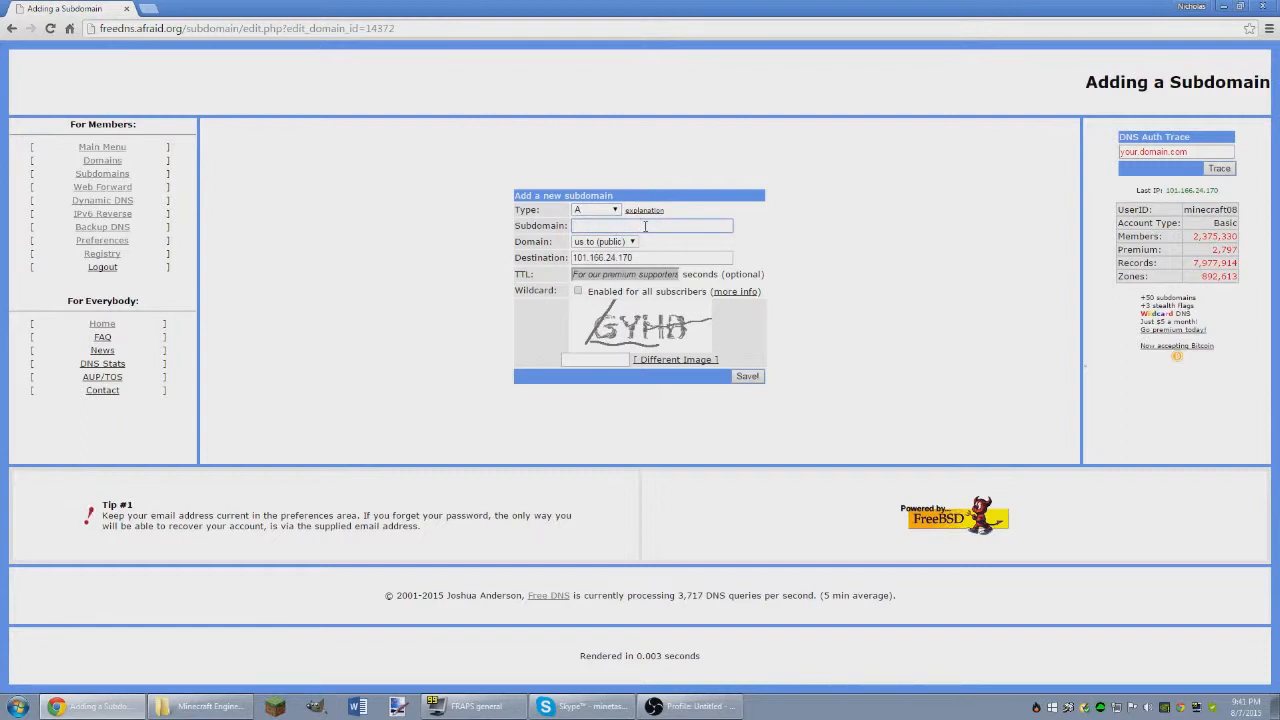
# Enter 'Minecraft Engineers' as the subdomain name and bring up the server files folder
pyautogui.write('Minecraft Engineers')
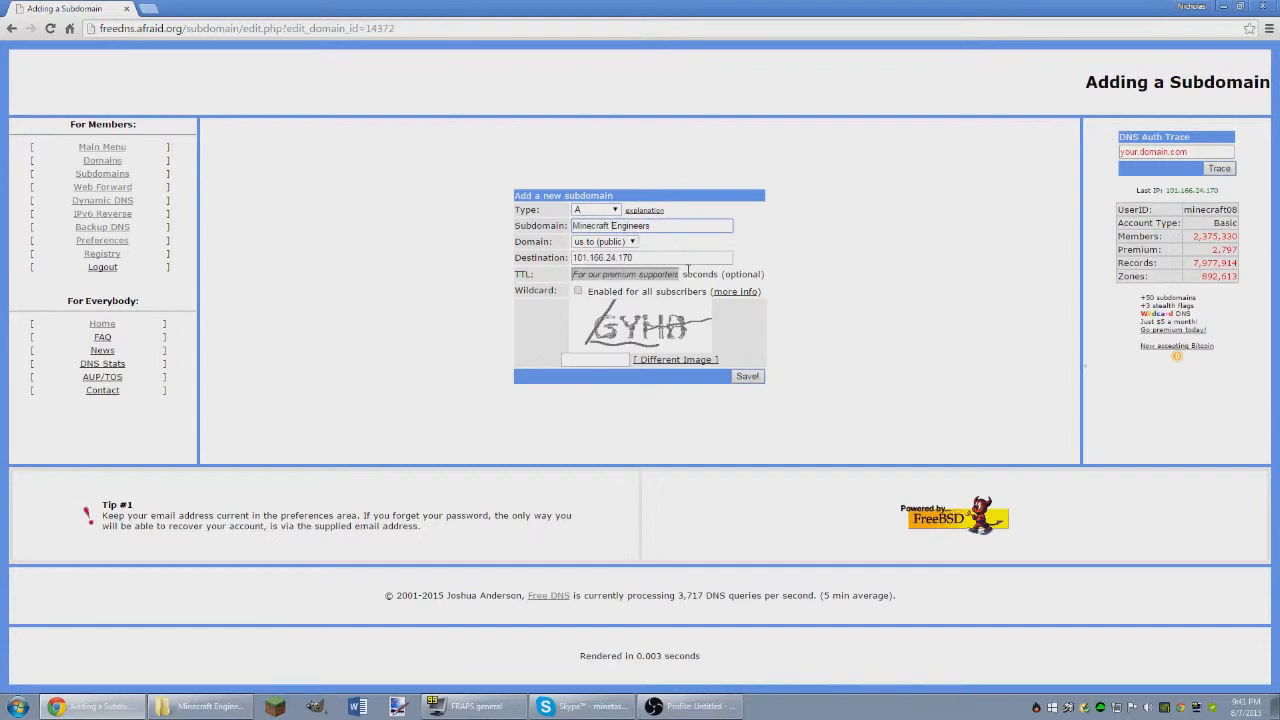
pyautogui.click(650, 224)
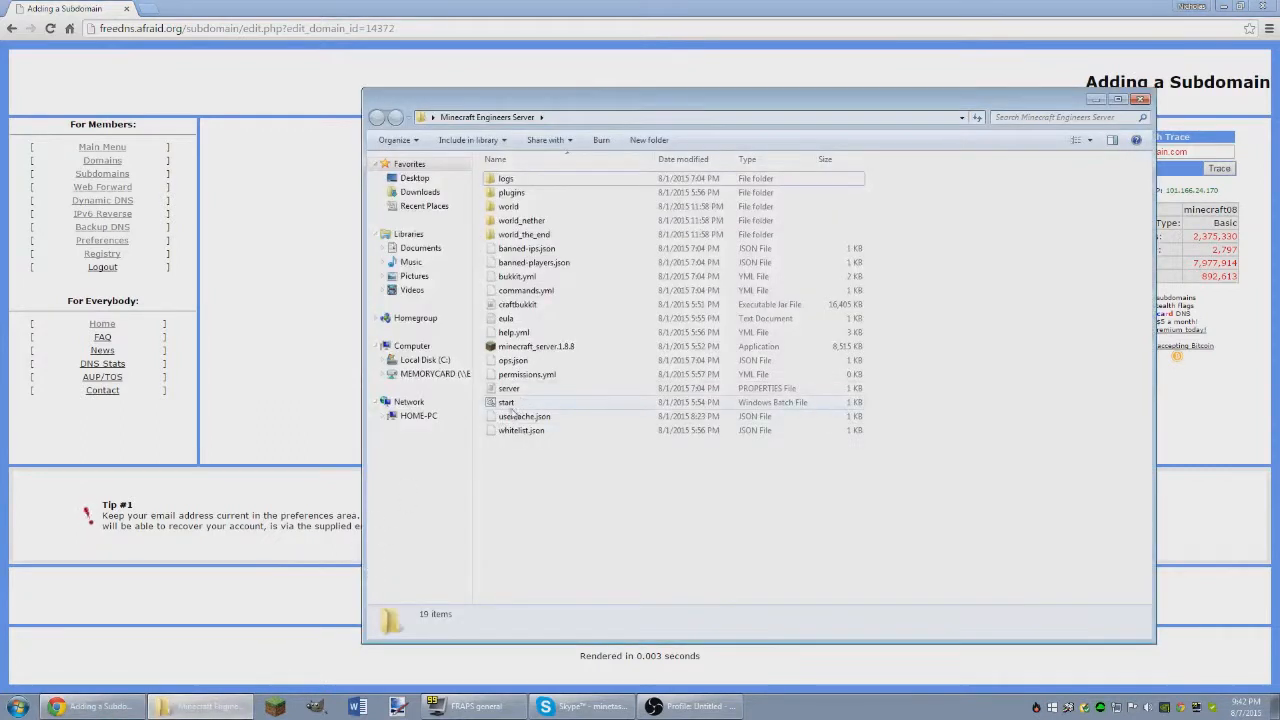
# Edit server.properties in Notepad++ and locate the server-ip line (192.168.0.3, port 25565)
pyautogui.rightClick(508, 388)
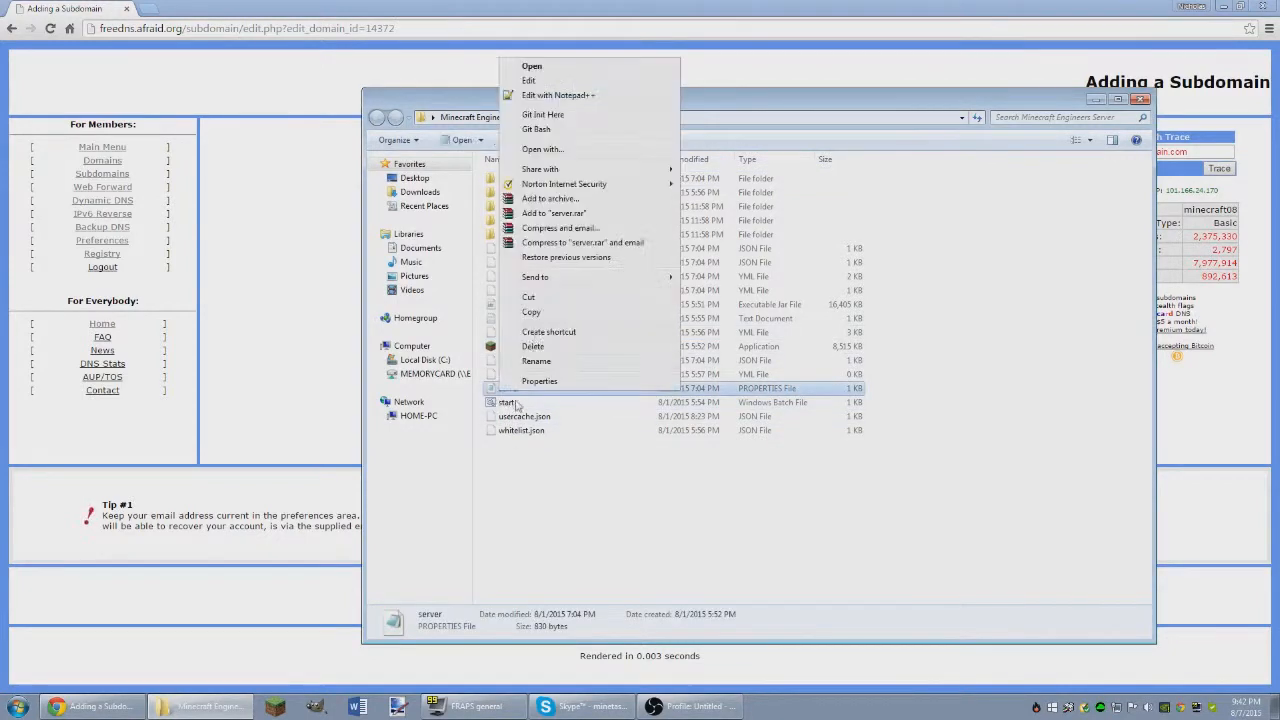
pyautogui.click(558, 96)
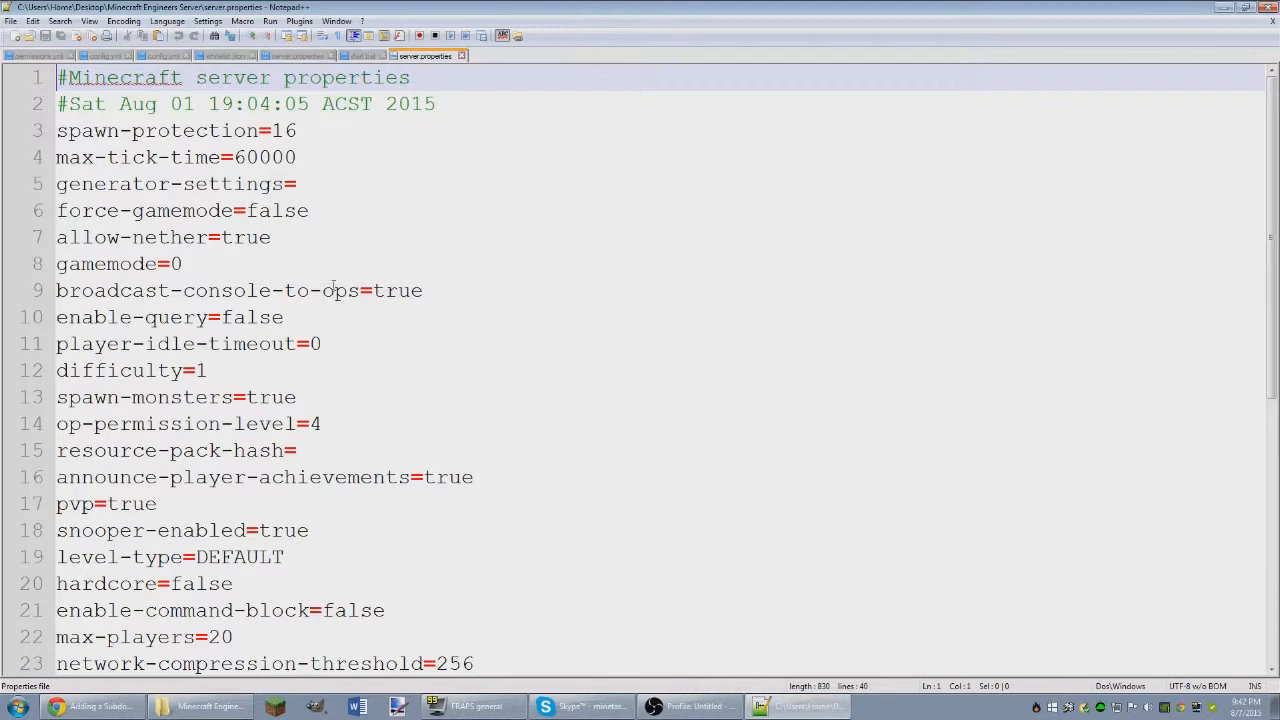
pyautogui.scroll(-3)
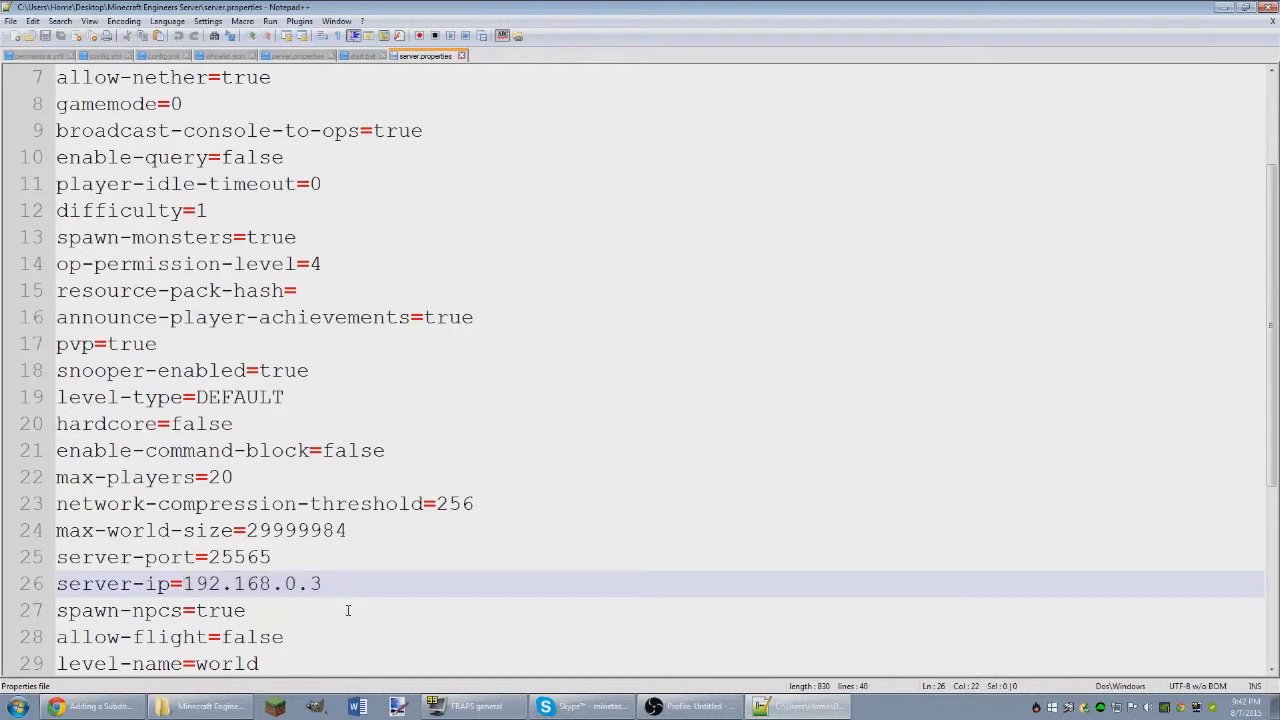
pyautogui.moveTo(392, 540)
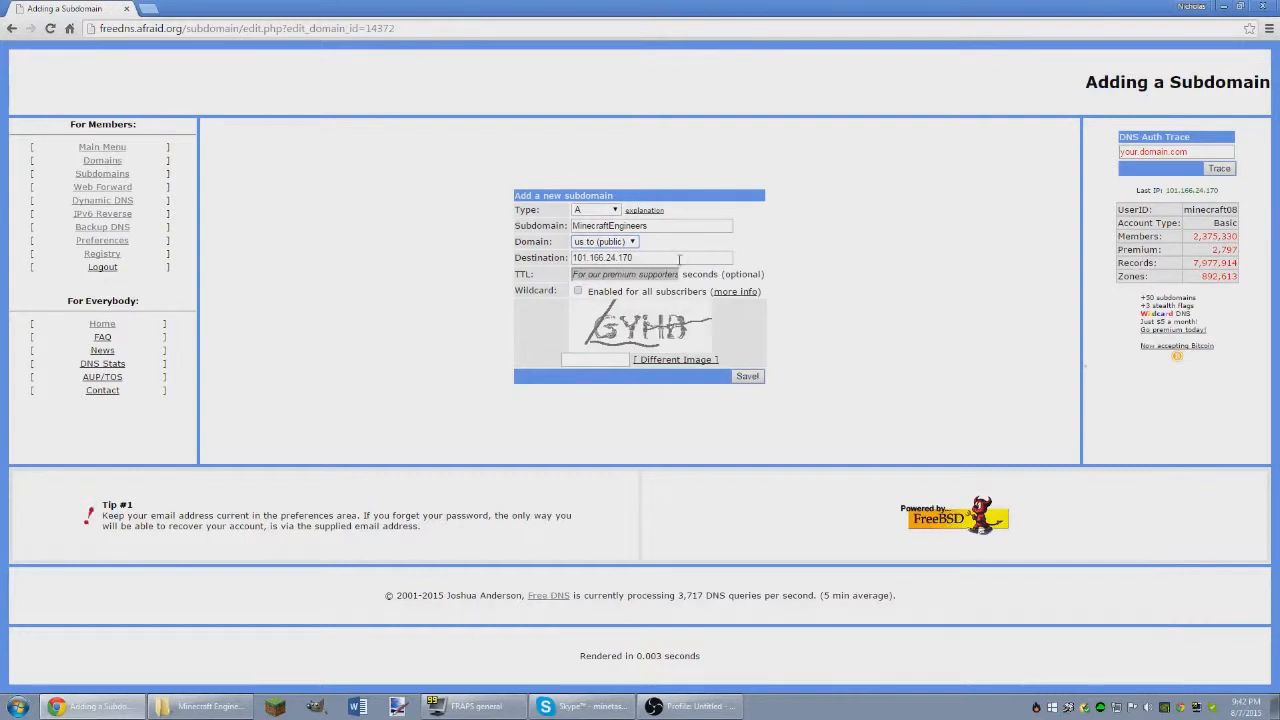
pyautogui.moveTo(758, 262)
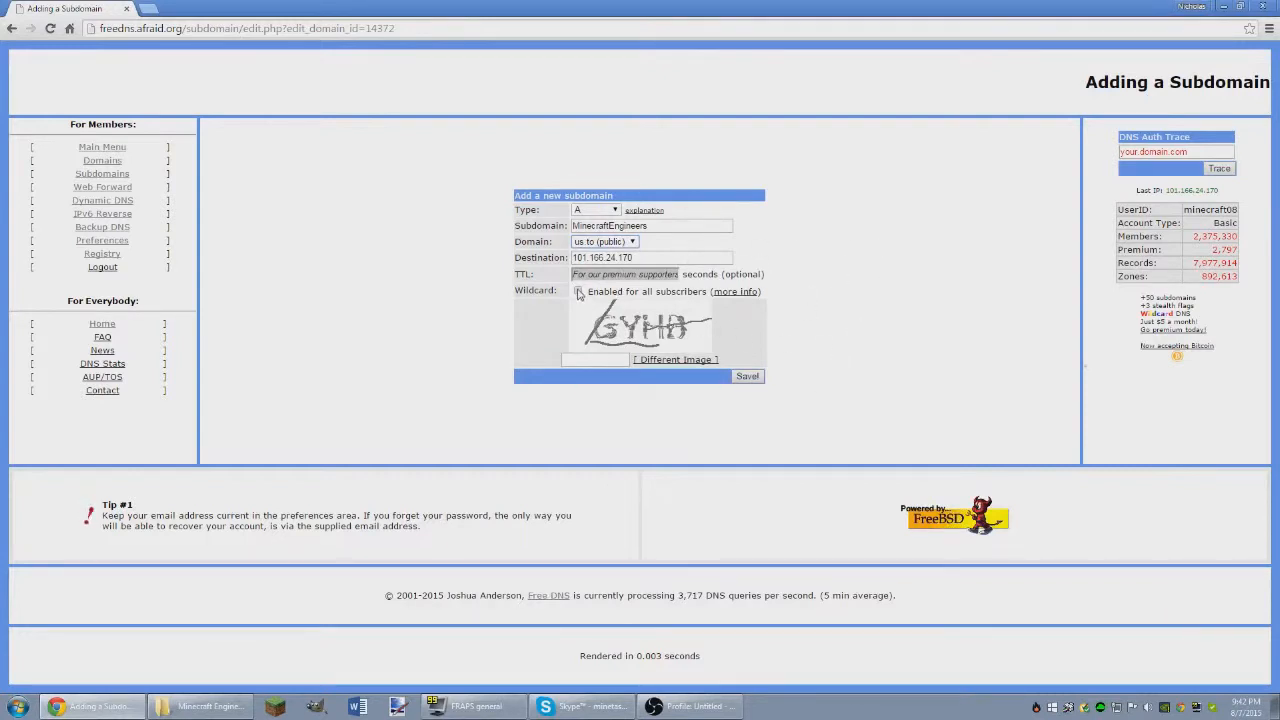
pyautogui.click(578, 292)
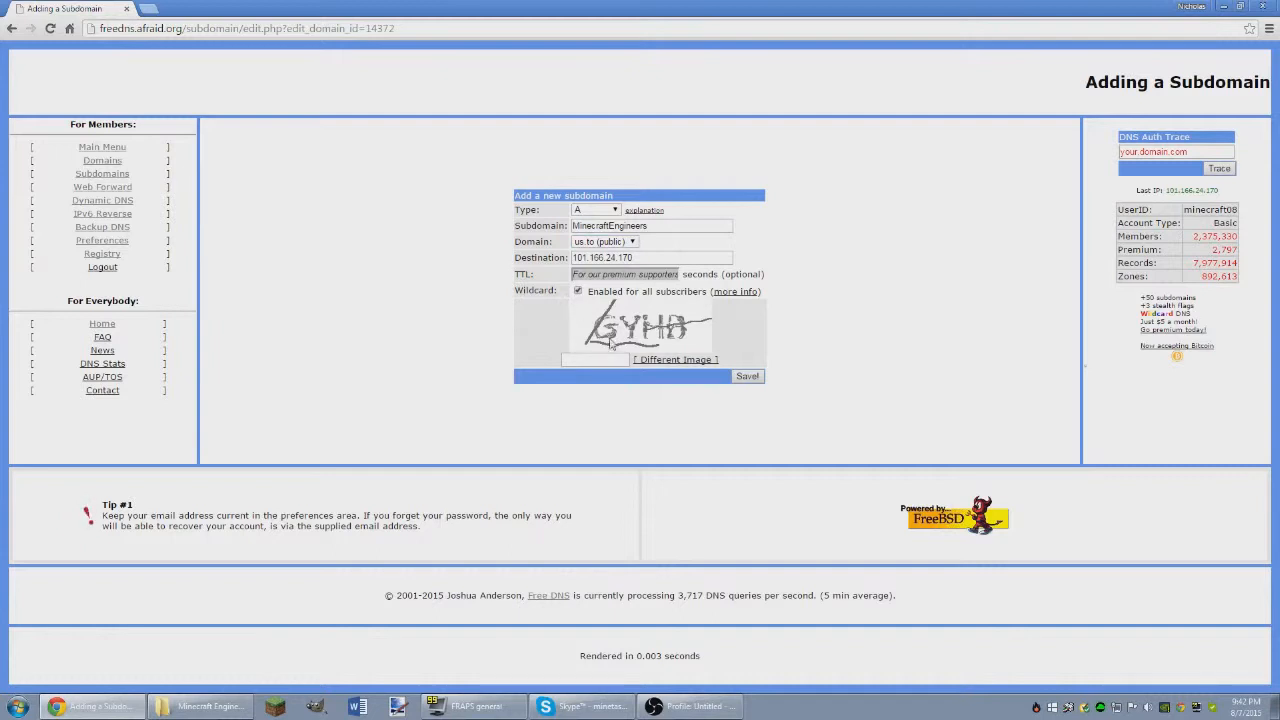
pyautogui.click(596, 358)
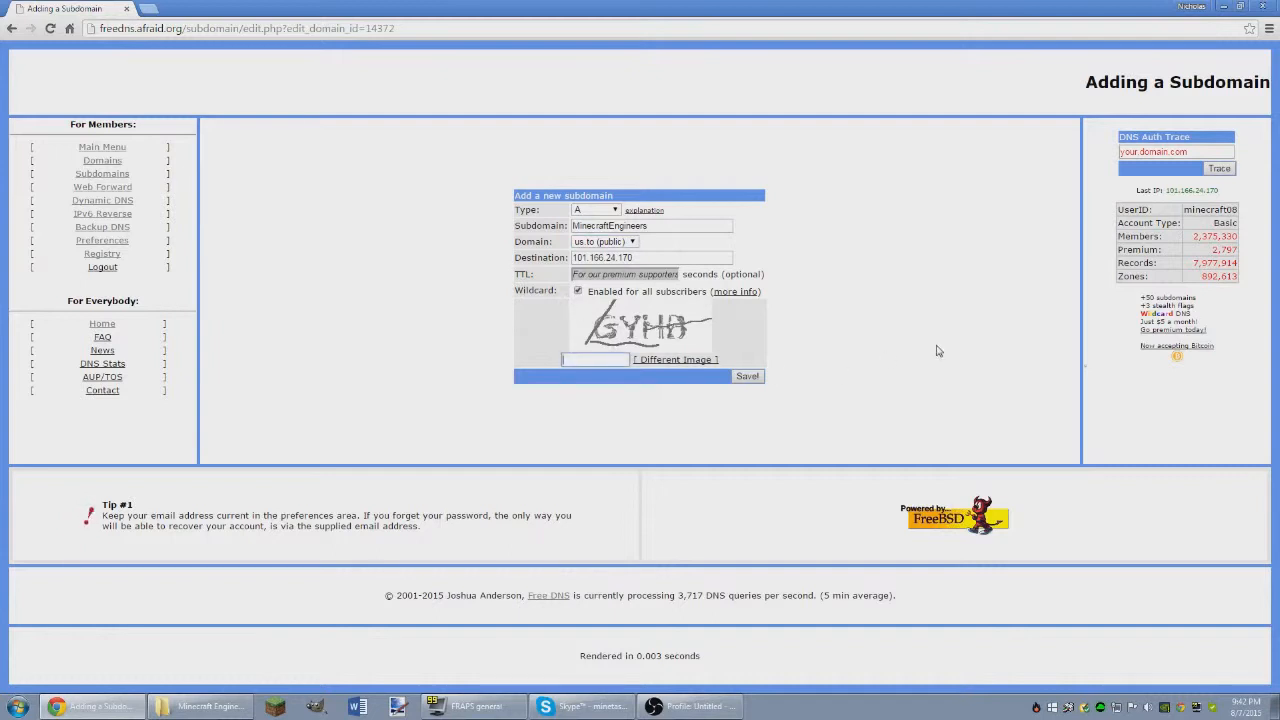
pyautogui.write('GYHD')
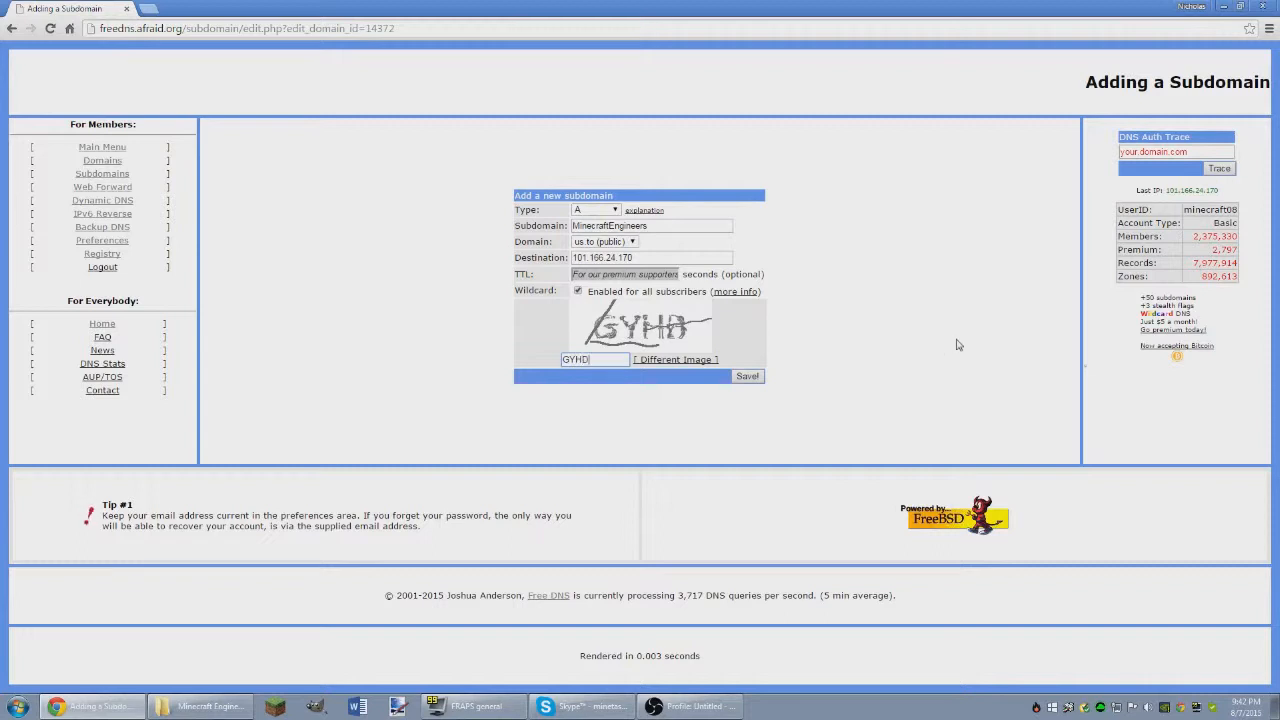
pyautogui.moveTo(836, 300)
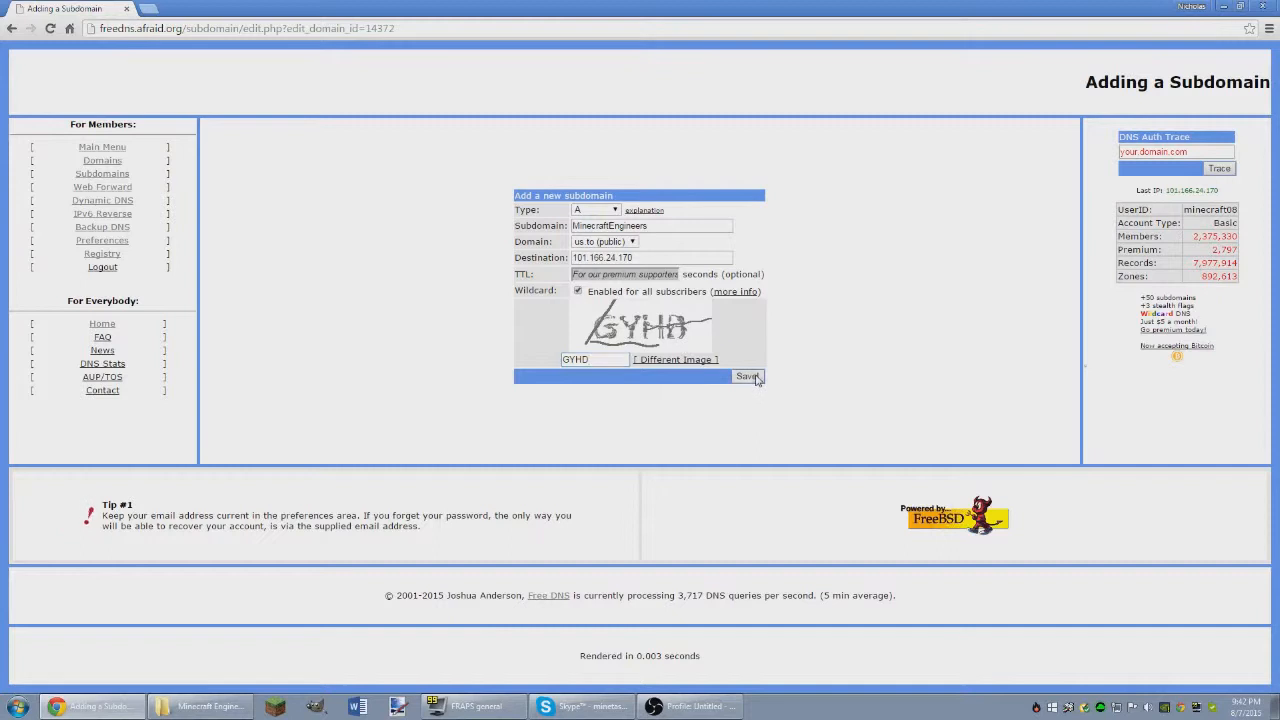
pyautogui.click(748, 376)
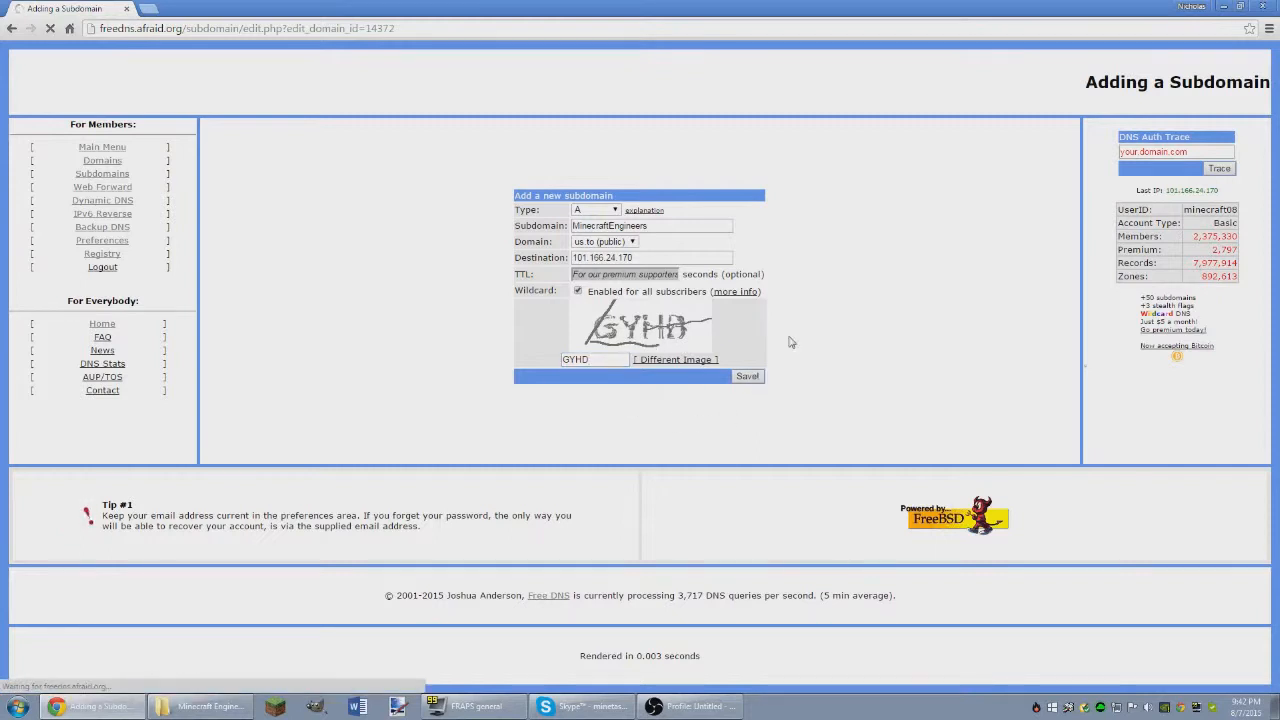
pyautogui.click(748, 376)
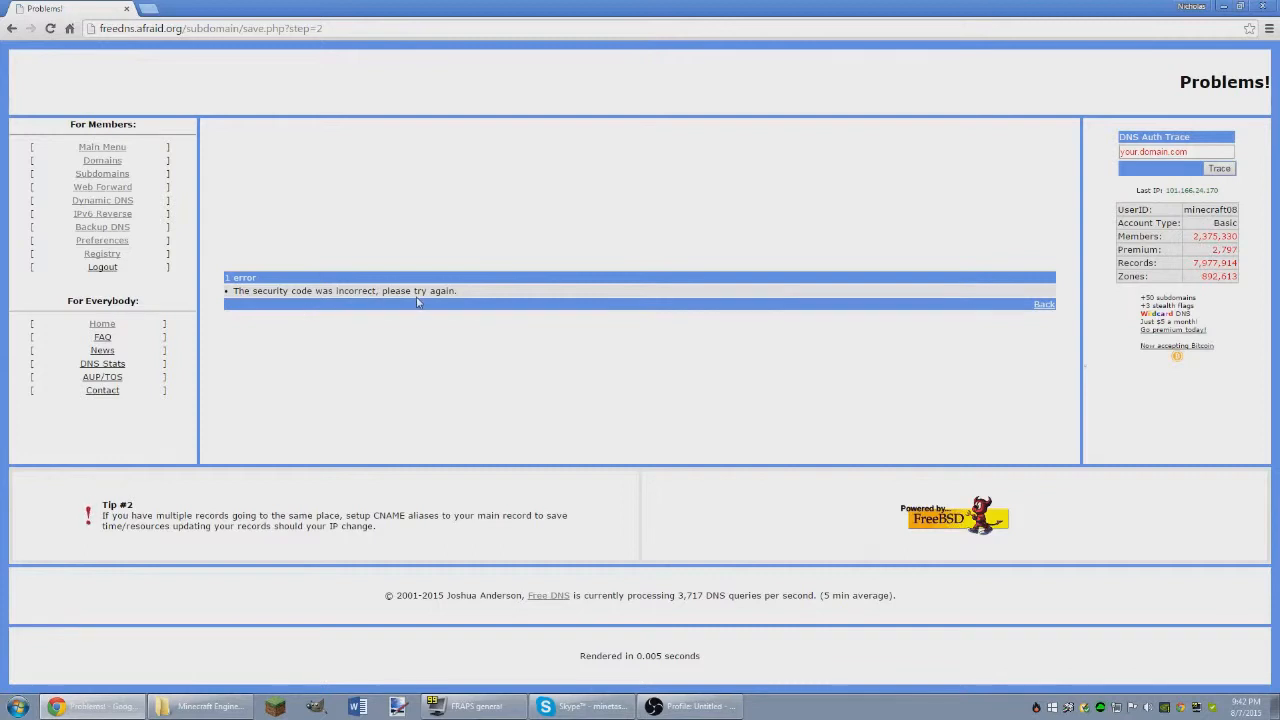
# Return to the subdomain form after the error and load a fresh security code image
pyautogui.click(1044, 304)
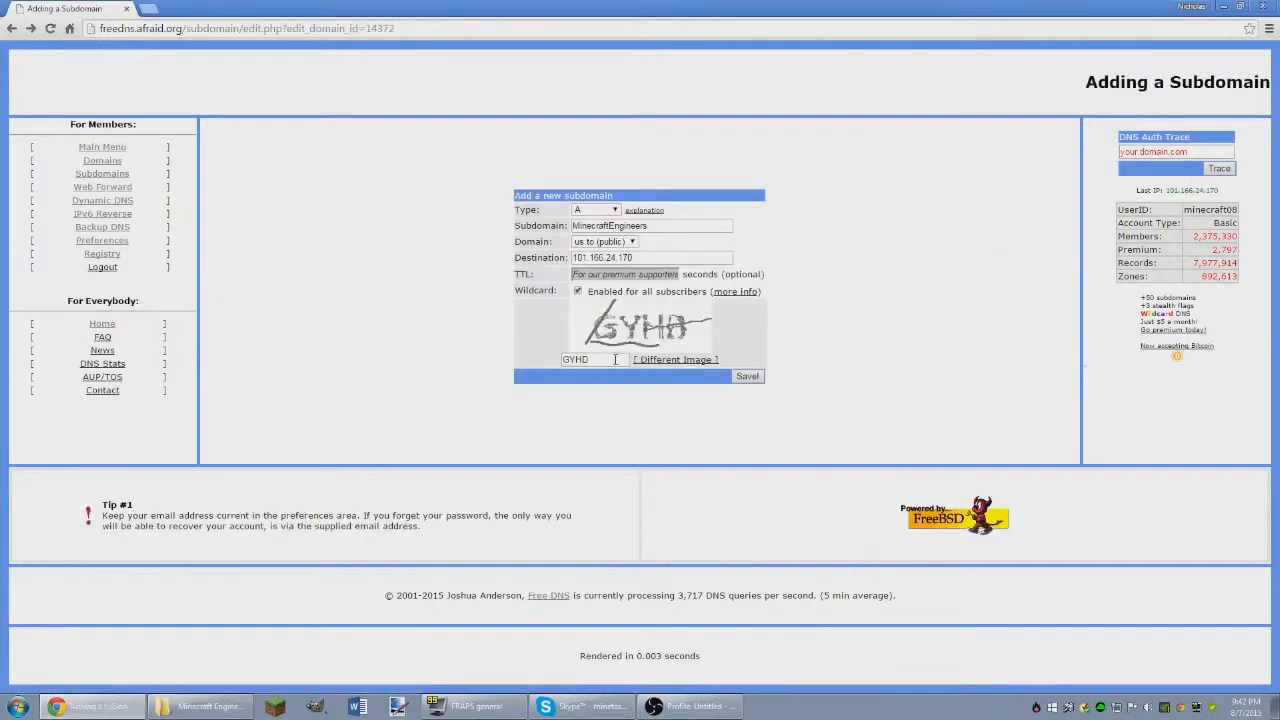
pyautogui.click(676, 360)
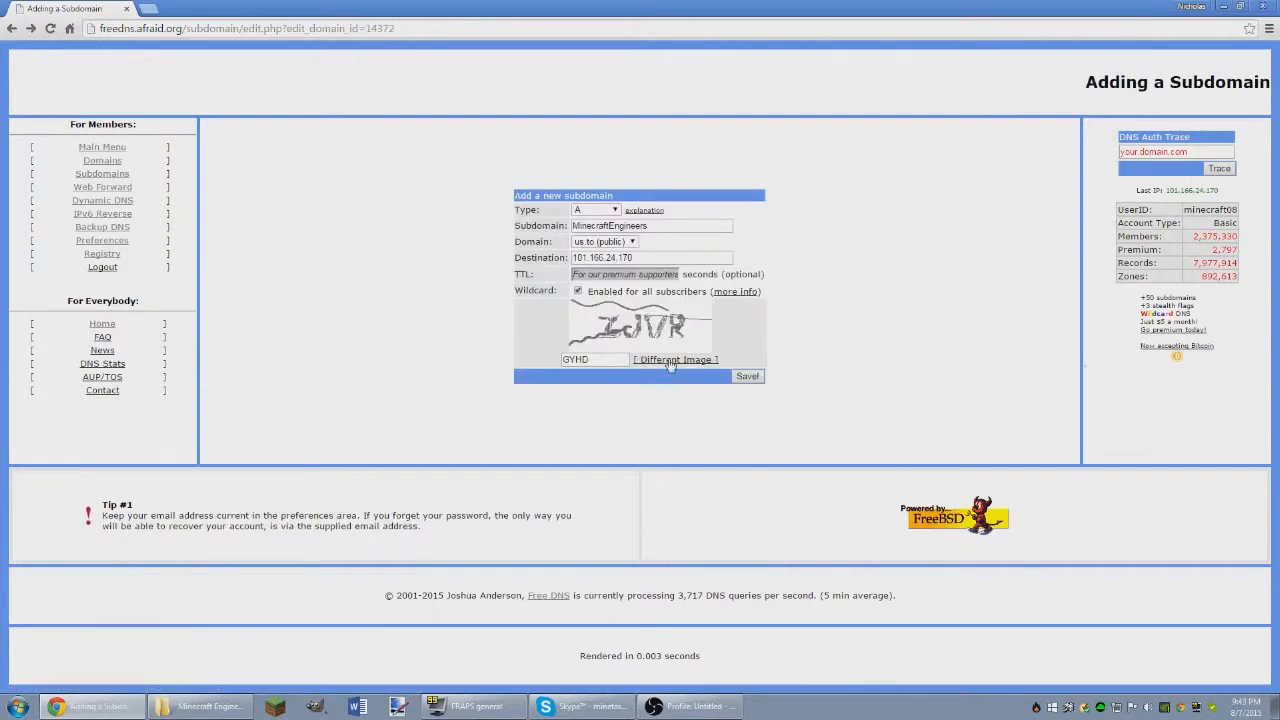
pyautogui.click(676, 360)
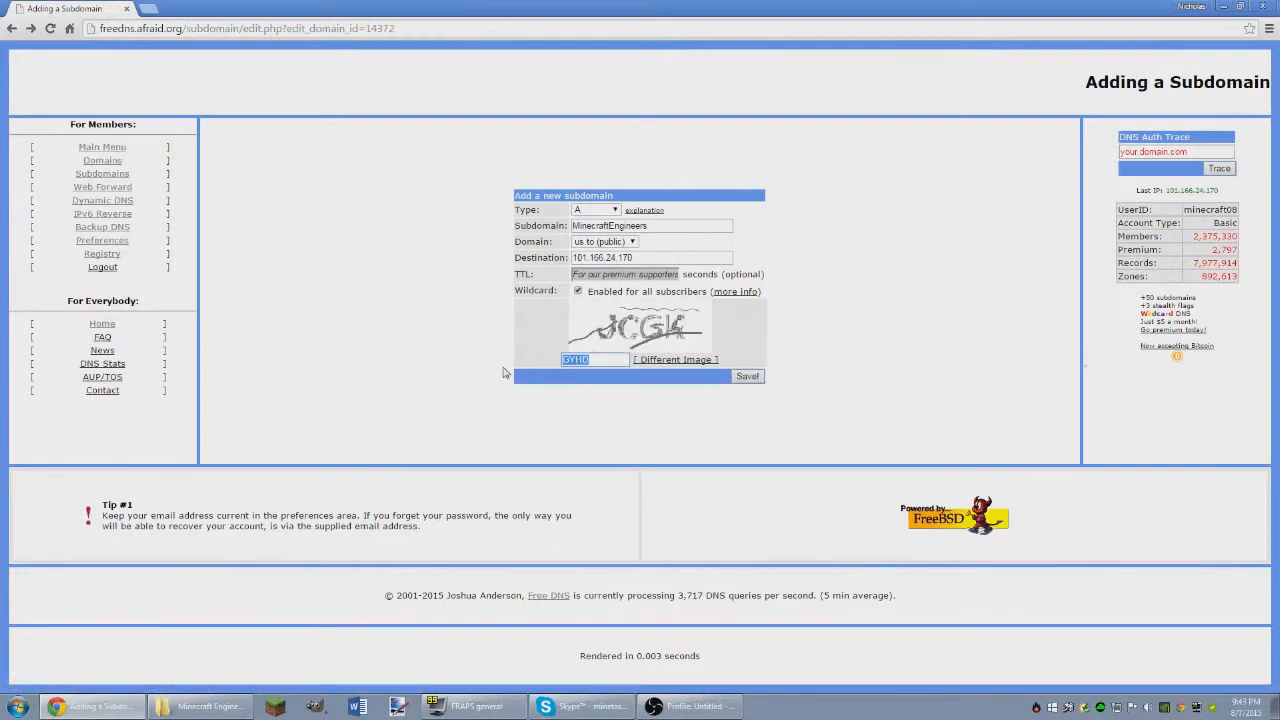
pyautogui.write('J')
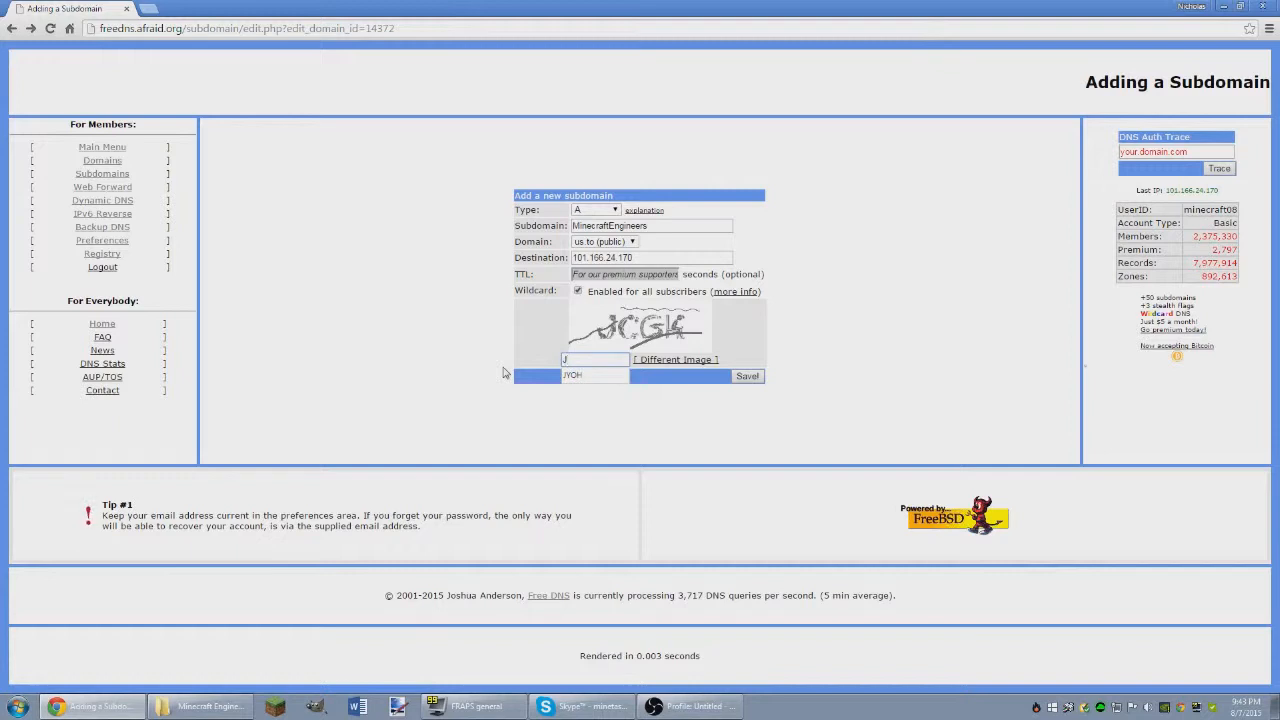
pyautogui.write('CGK')
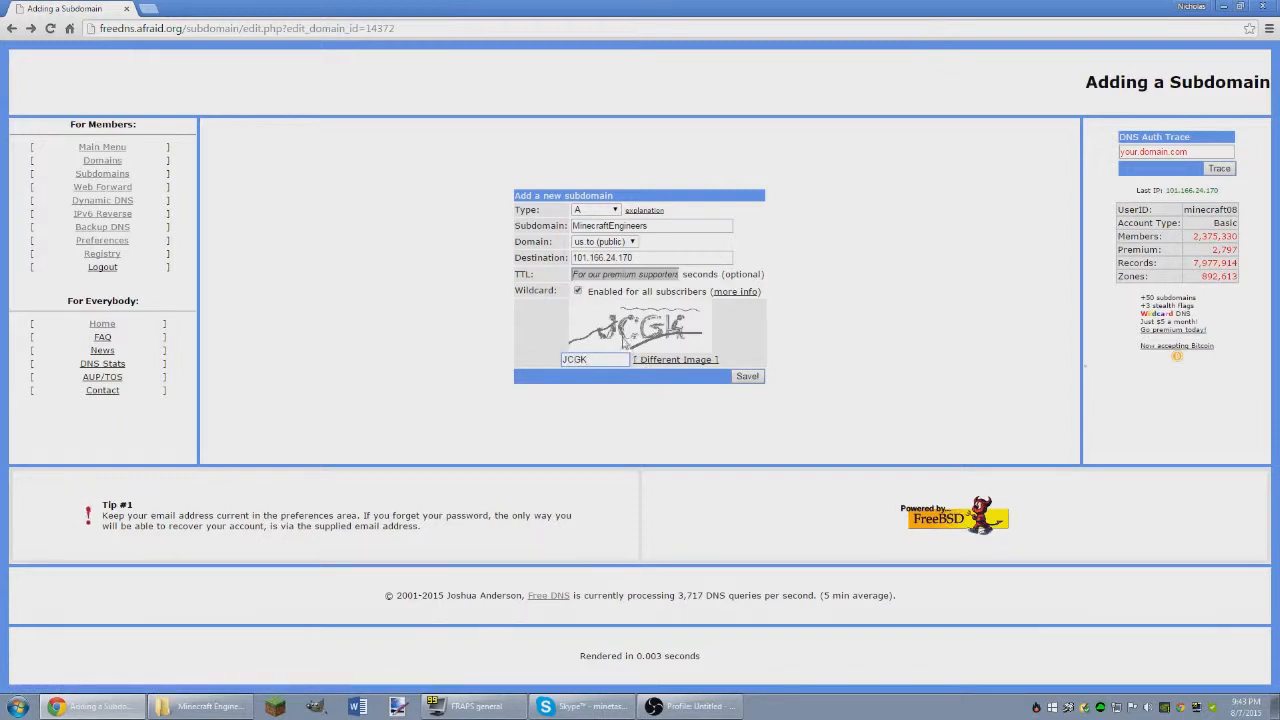
pyautogui.click(748, 376)
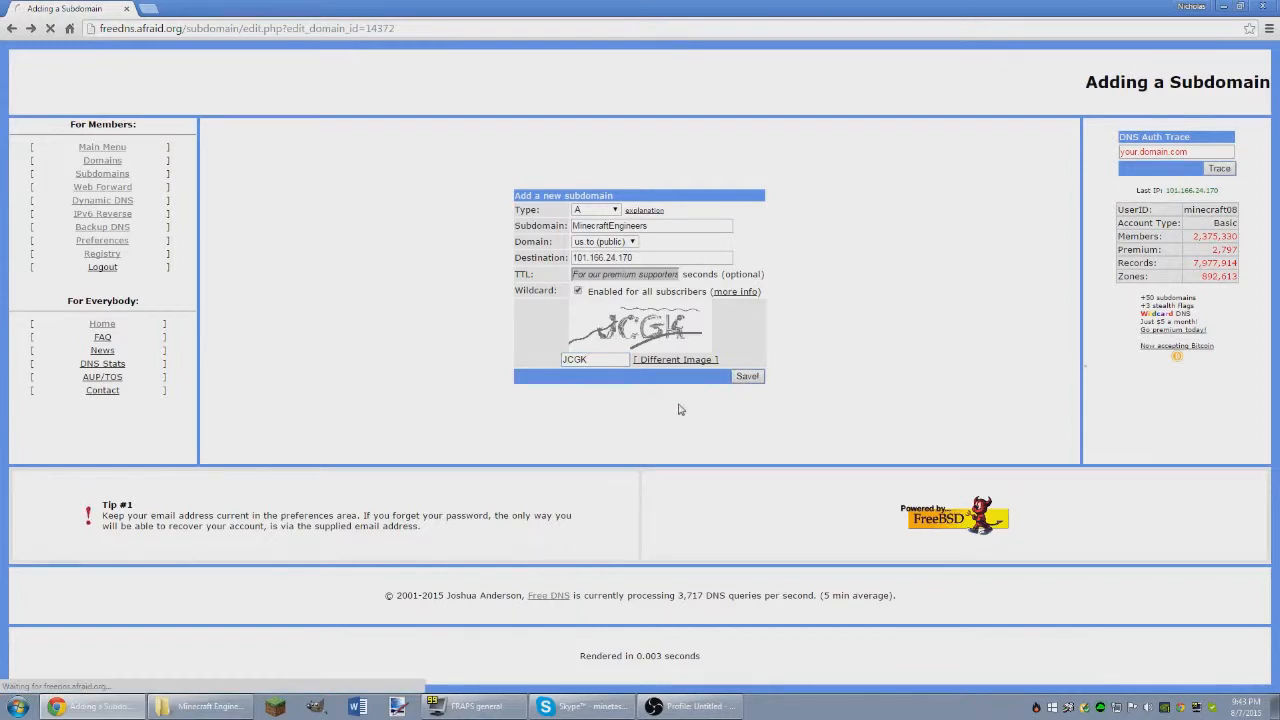
pyautogui.click(746, 376)
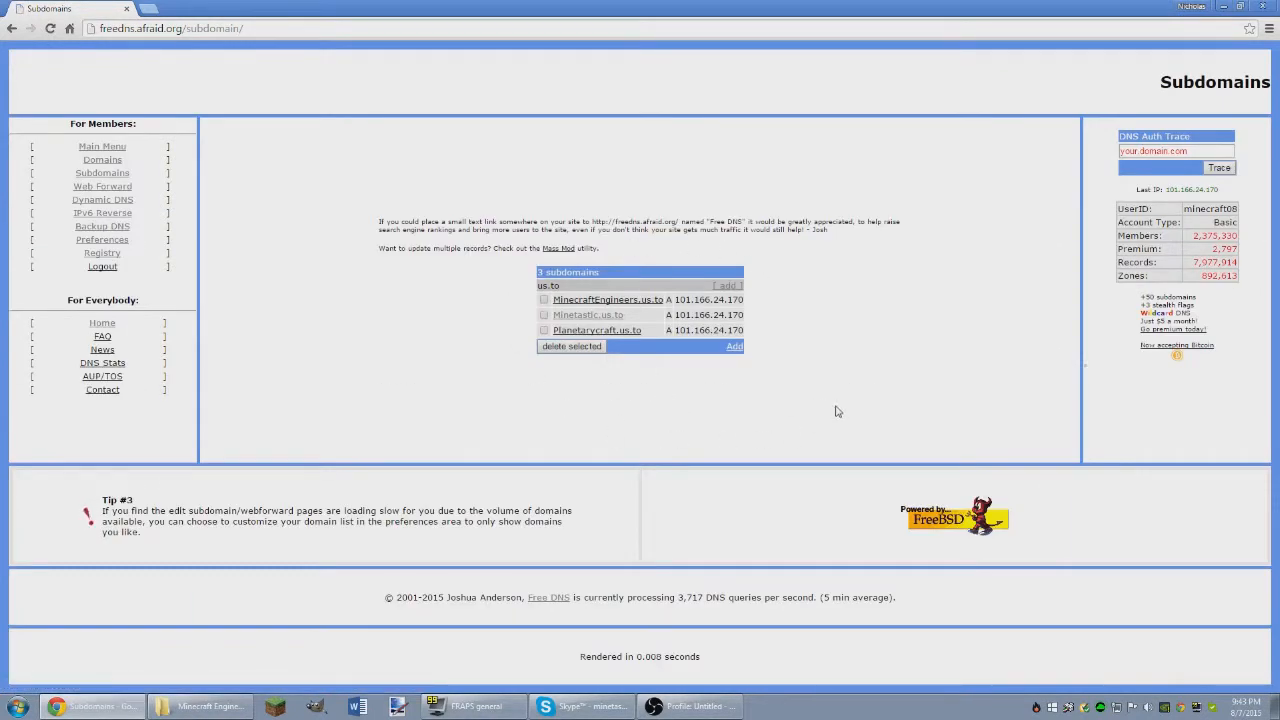
pyautogui.moveTo(584, 336)
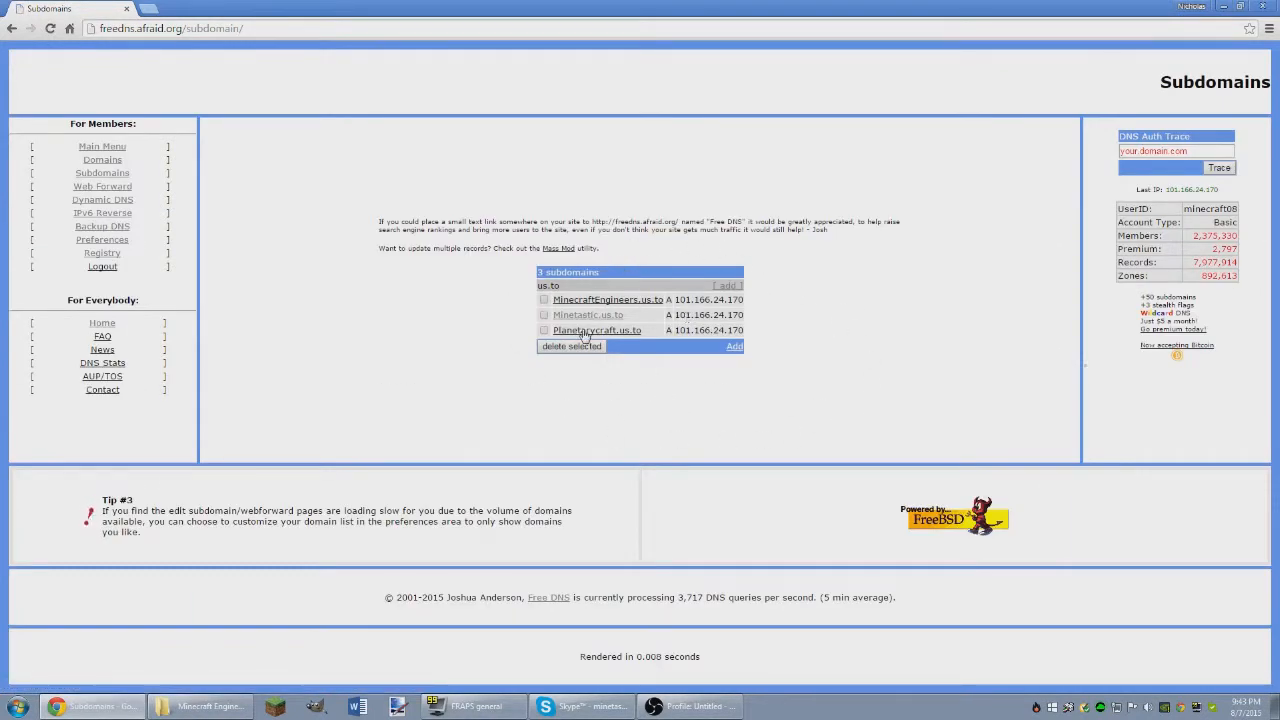
# Mark the two older us.to subdomains and delete them, keeping only MinecraftEngineers
pyautogui.click(544, 314)
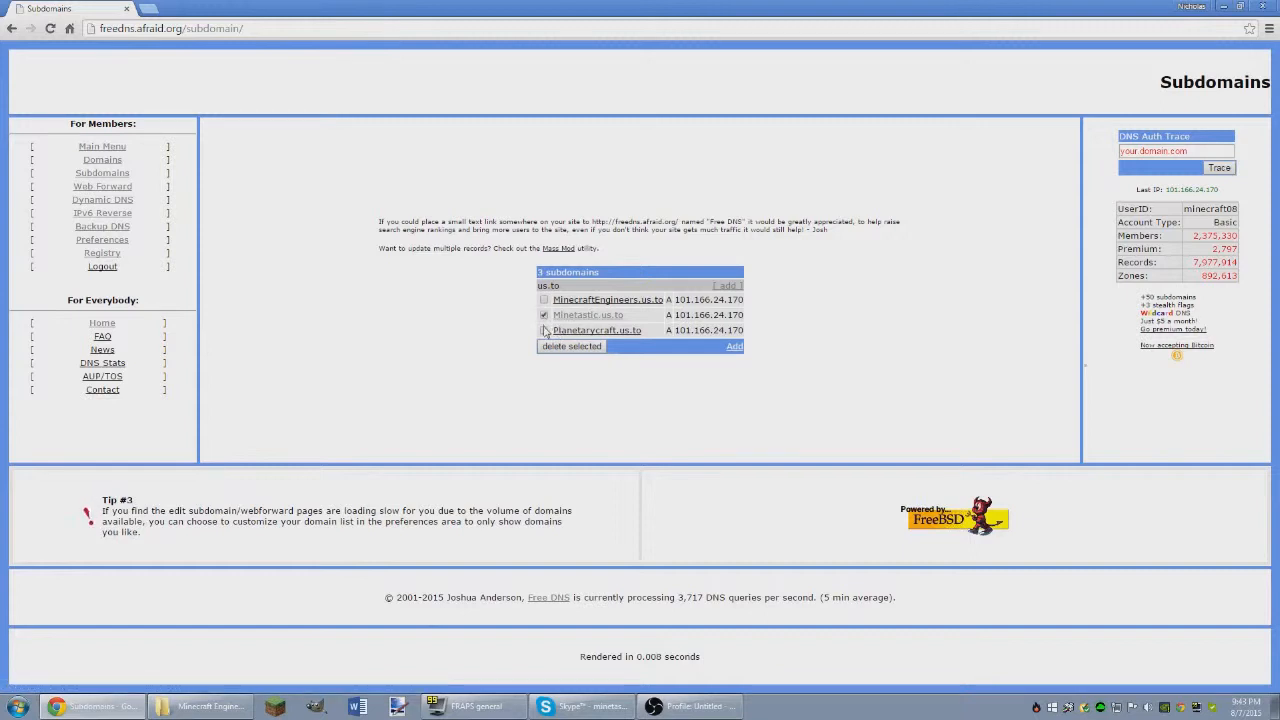
pyautogui.click(544, 330)
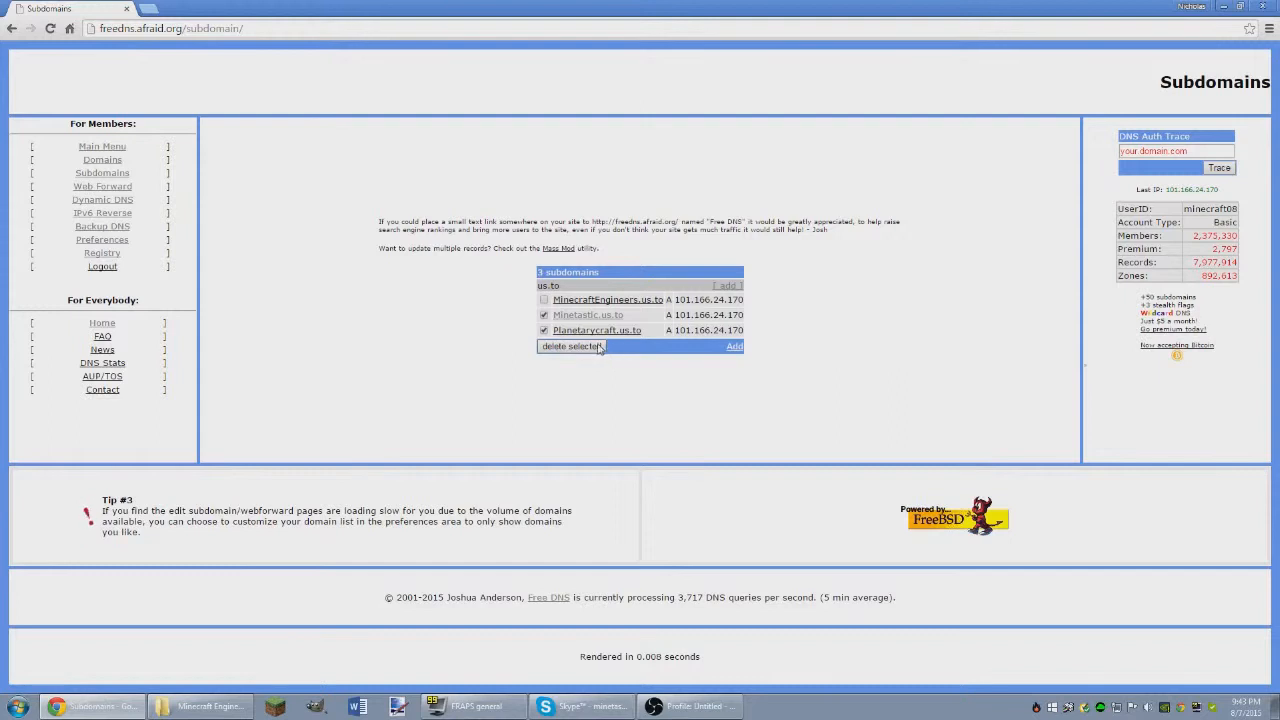
pyautogui.click(572, 346)
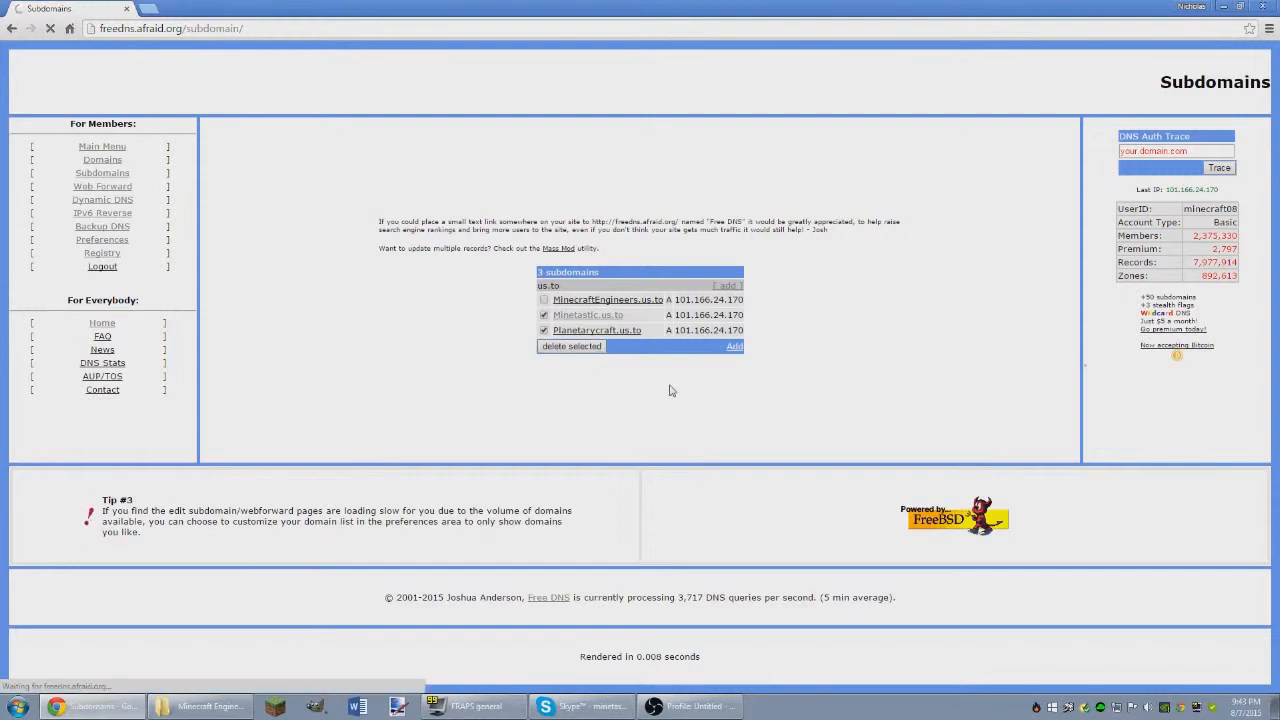
pyautogui.moveTo(652, 318)
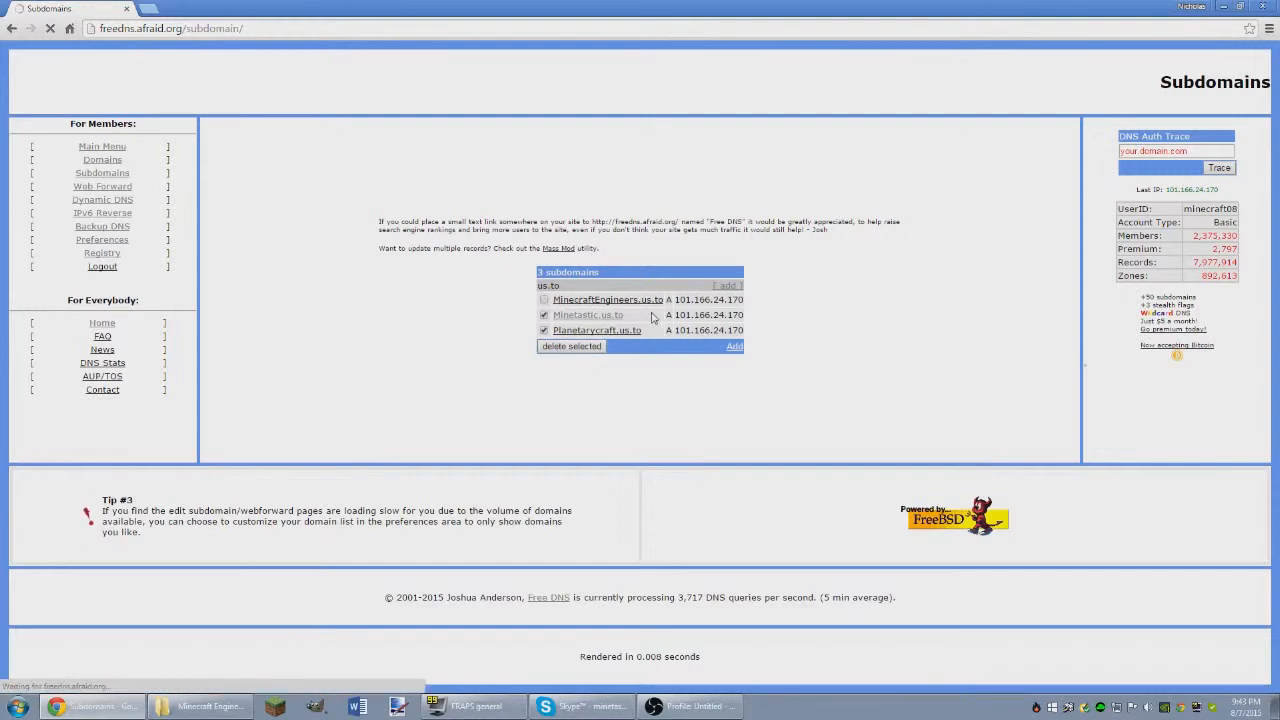
pyautogui.click(570, 344)
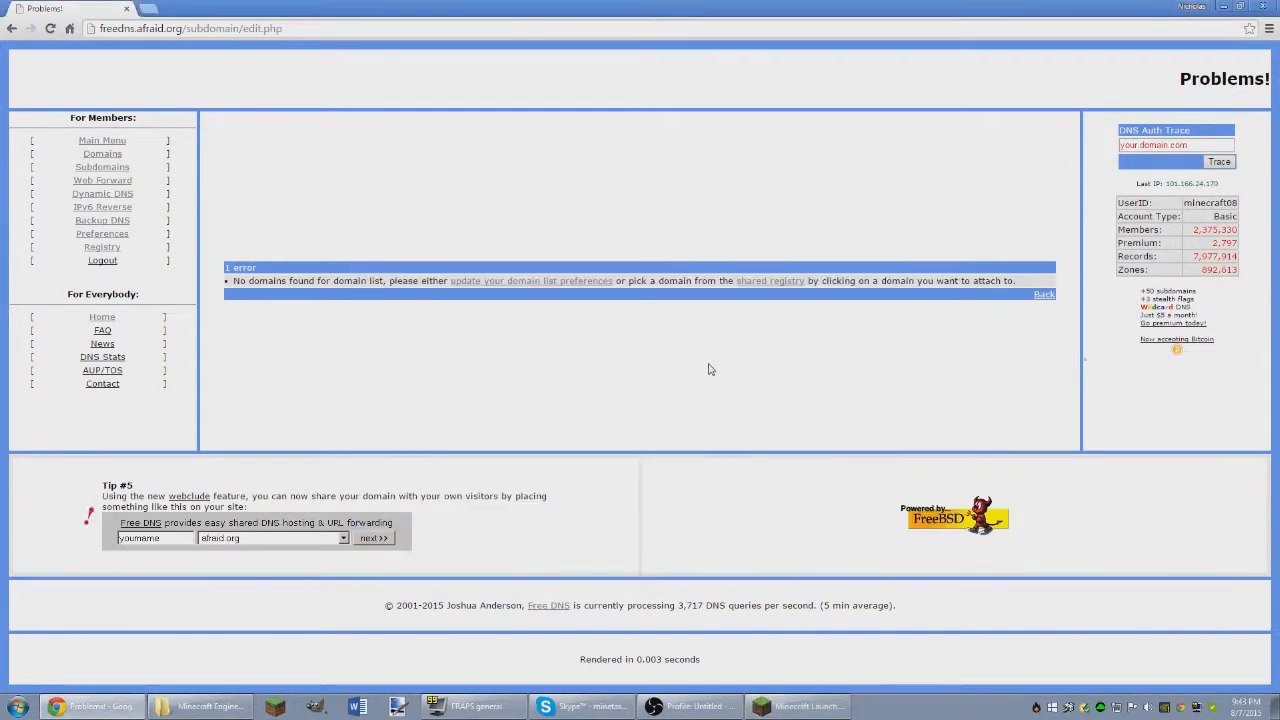
# Change the saved Minecraft server's address to MinecraftEngineers.us.to and save it
pyautogui.click(796, 706)
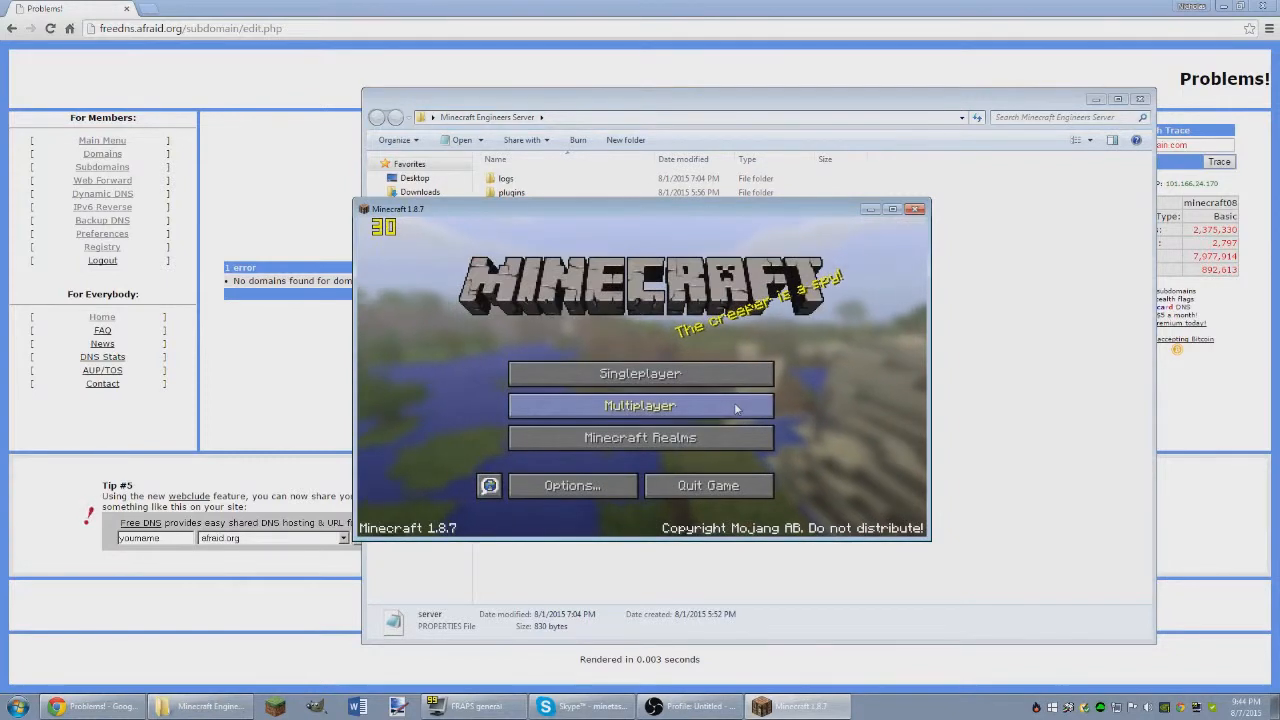
pyautogui.click(640, 404)
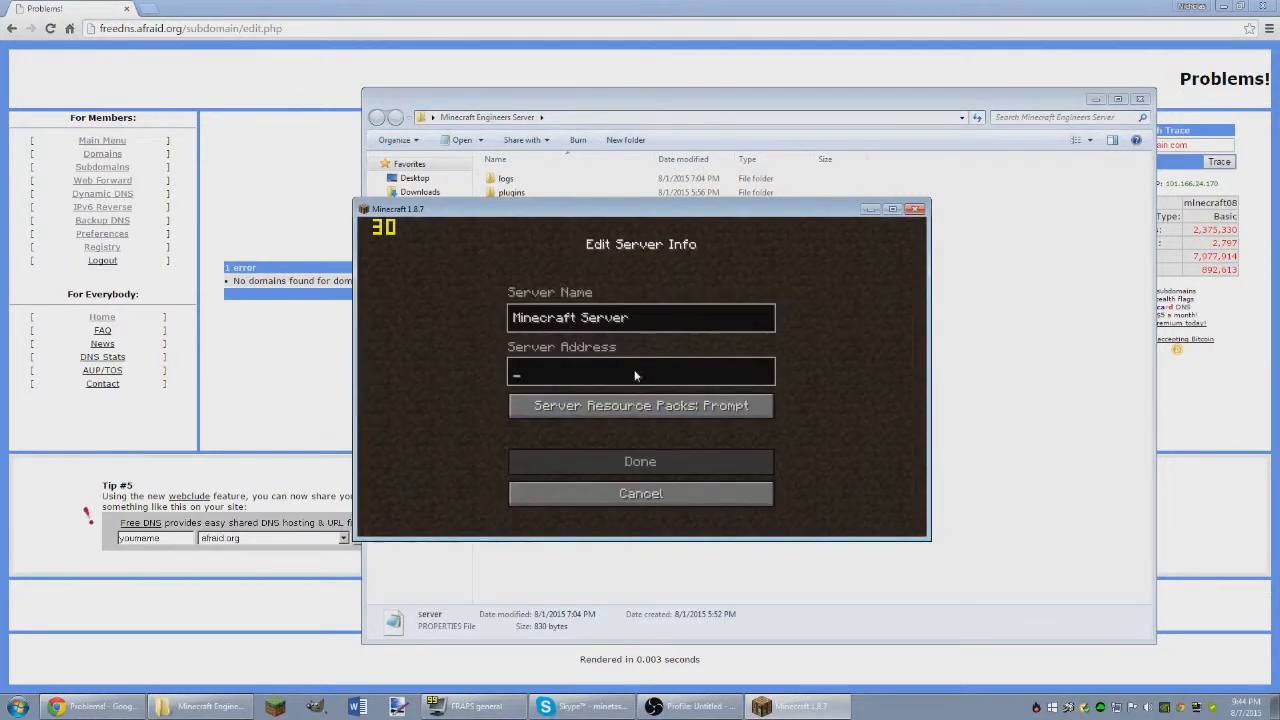
pyautogui.write('Minecraft Engineers')
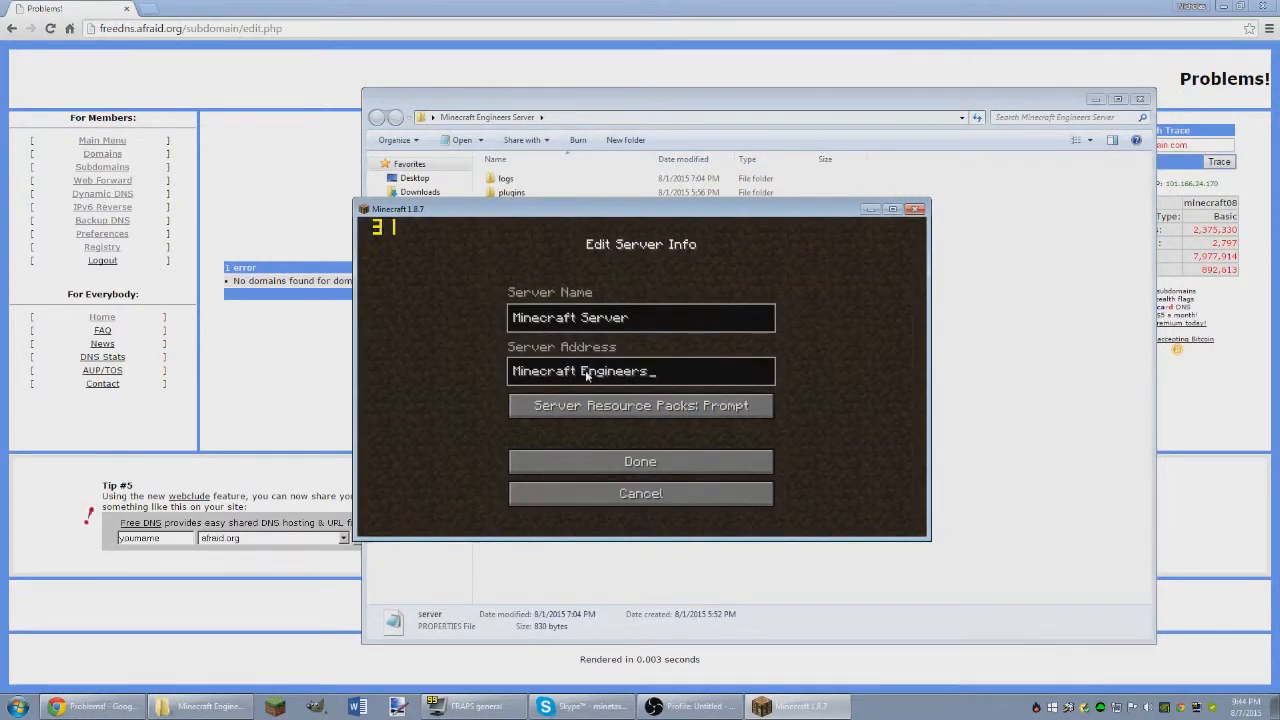
pyautogui.press('Backspace')
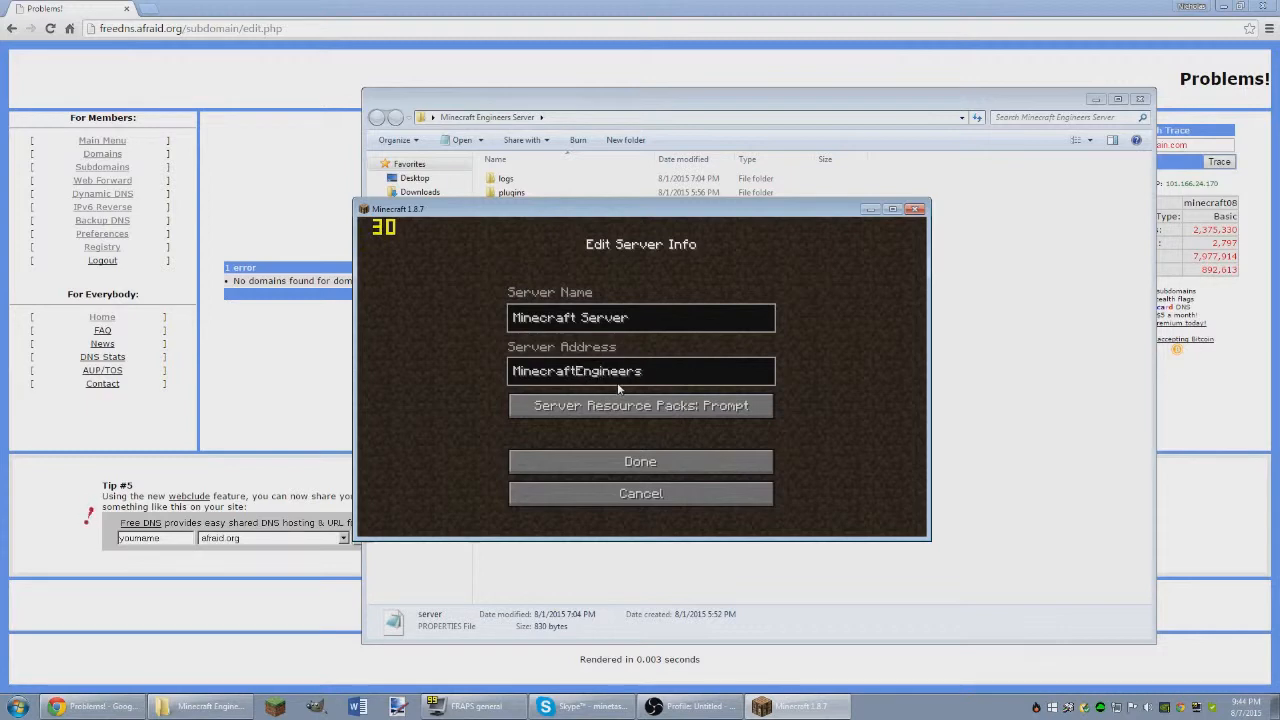
pyautogui.write('.uo')
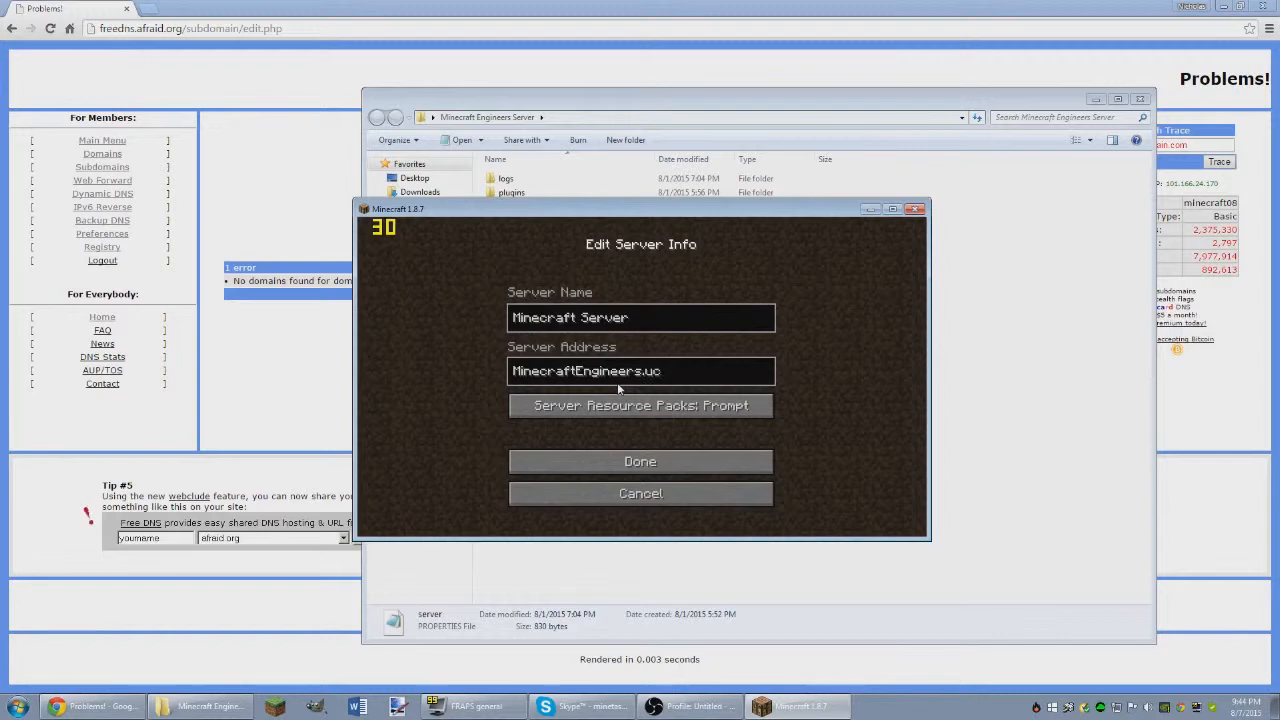
pyautogui.write('s.to')
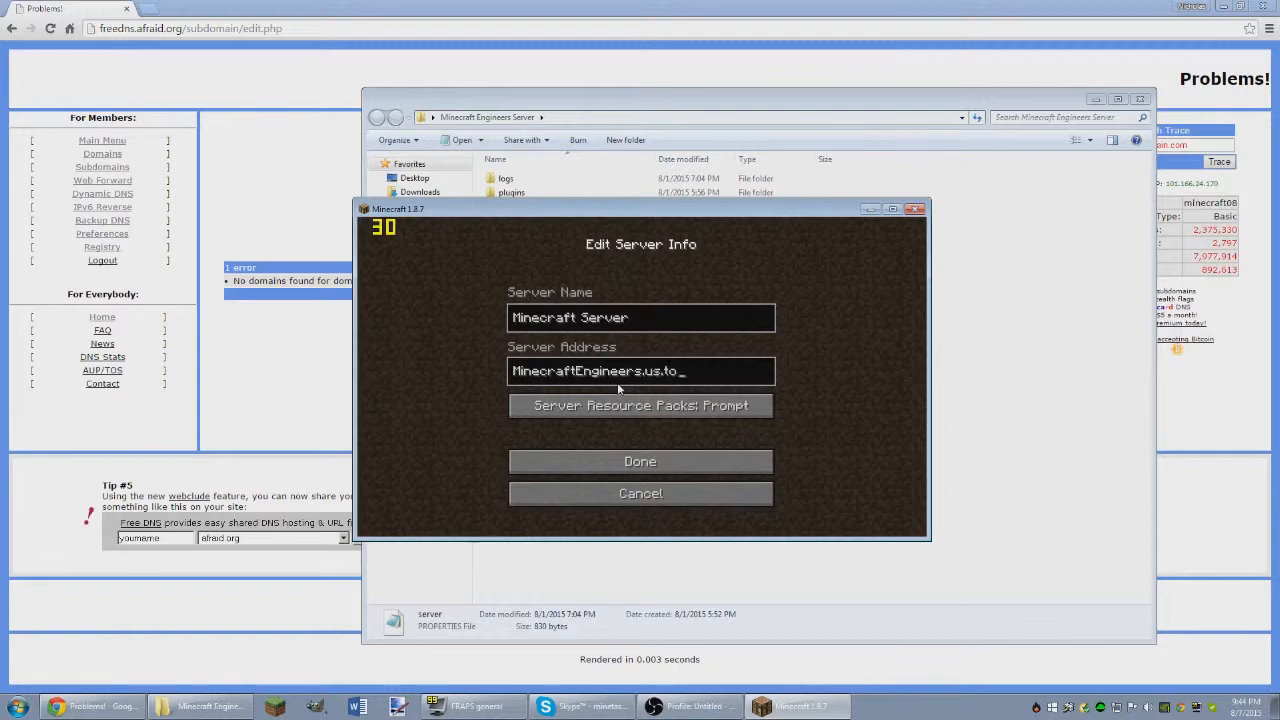
pyautogui.click(640, 460)
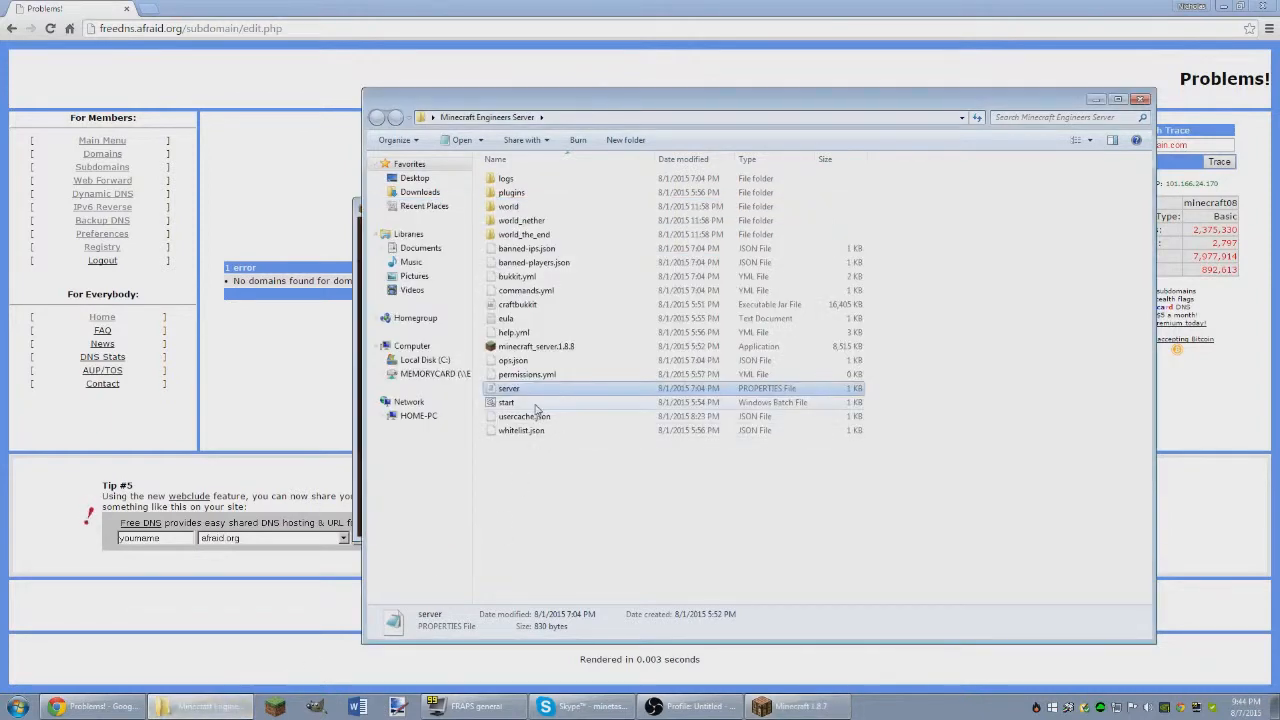
# Maximize Minecraft, refresh the server list, select the new 0/20 server entry and reopen its edit screen
pyautogui.doubleClick(508, 402)
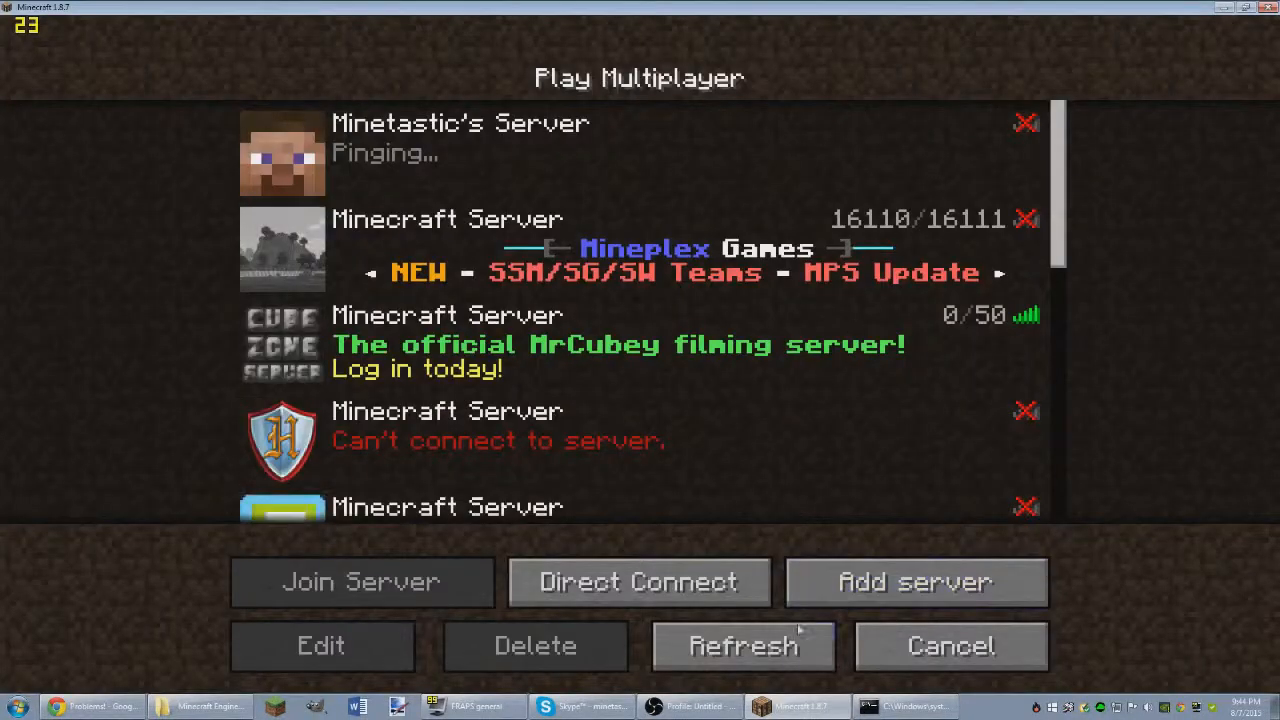
pyautogui.click(742, 644)
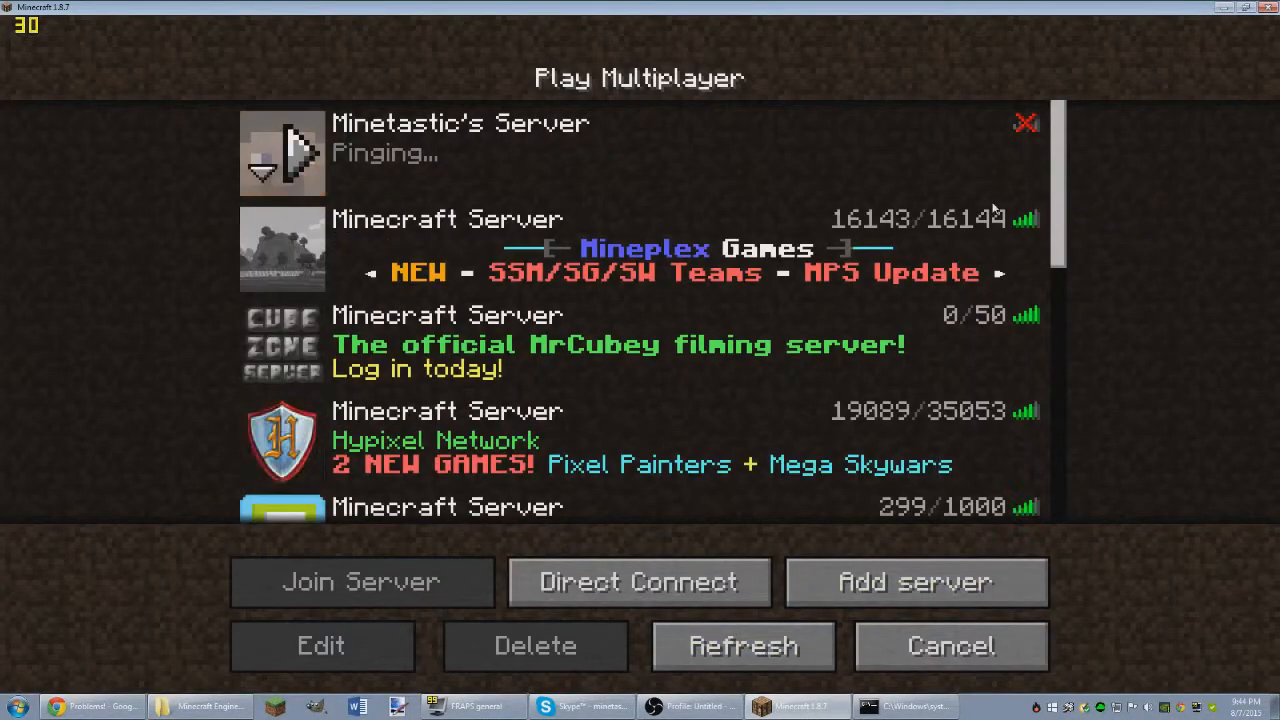
pyautogui.scroll(-3)
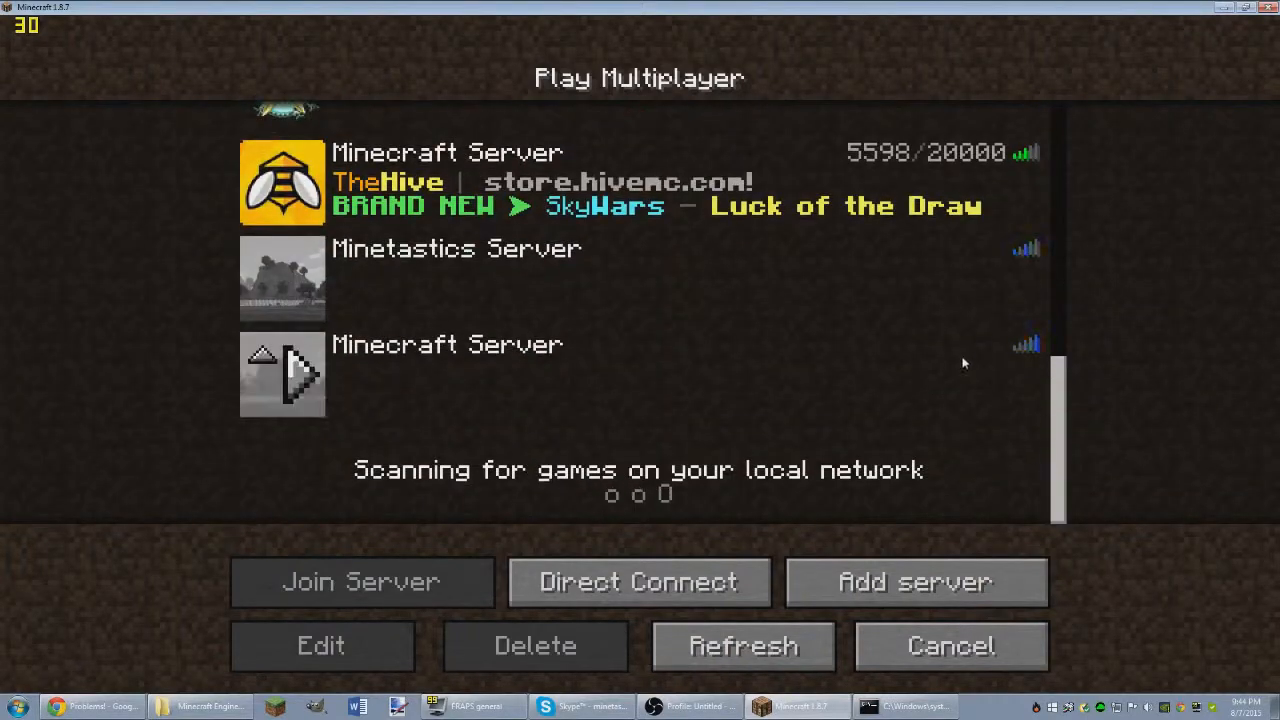
pyautogui.scroll(-3)
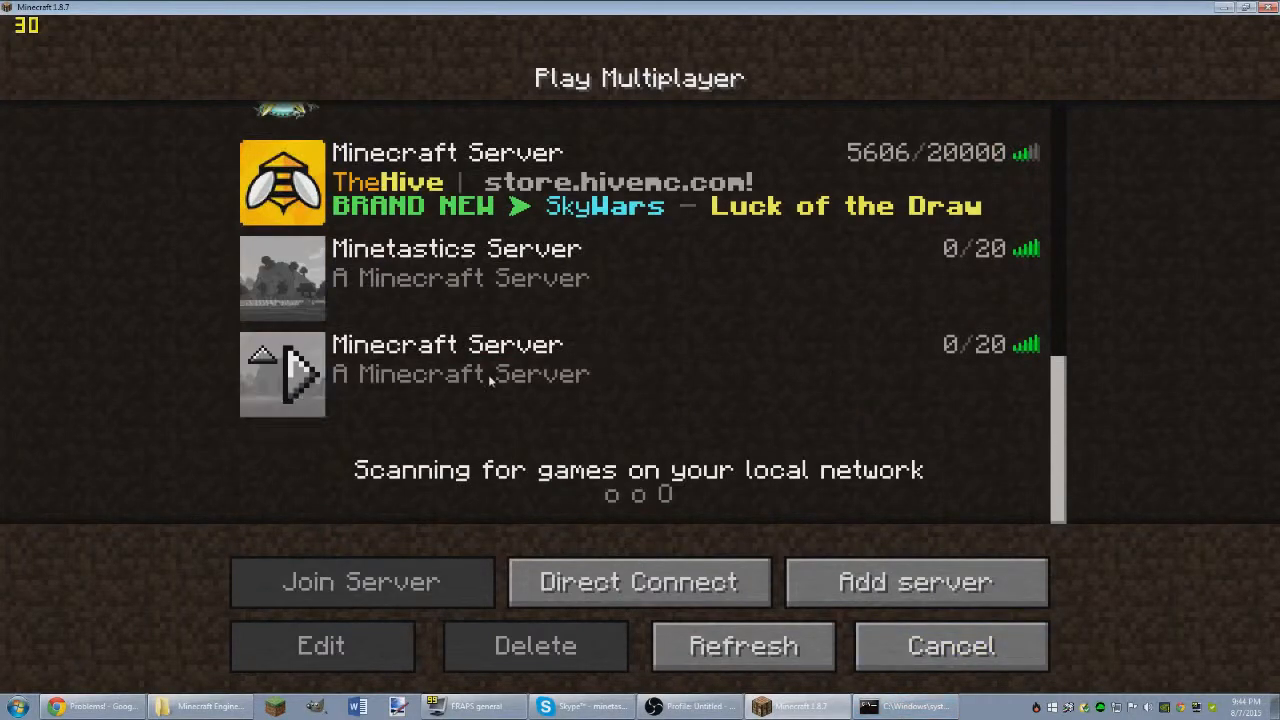
pyautogui.click(320, 644)
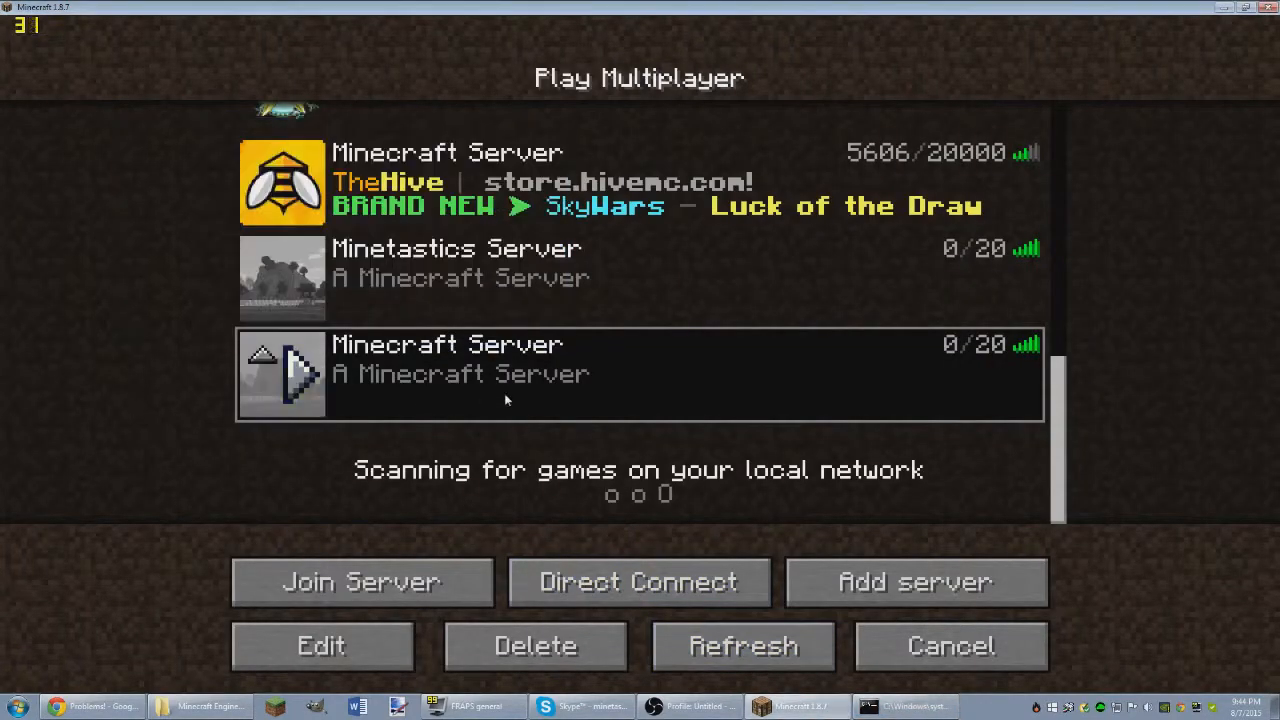
pyautogui.click(360, 580)
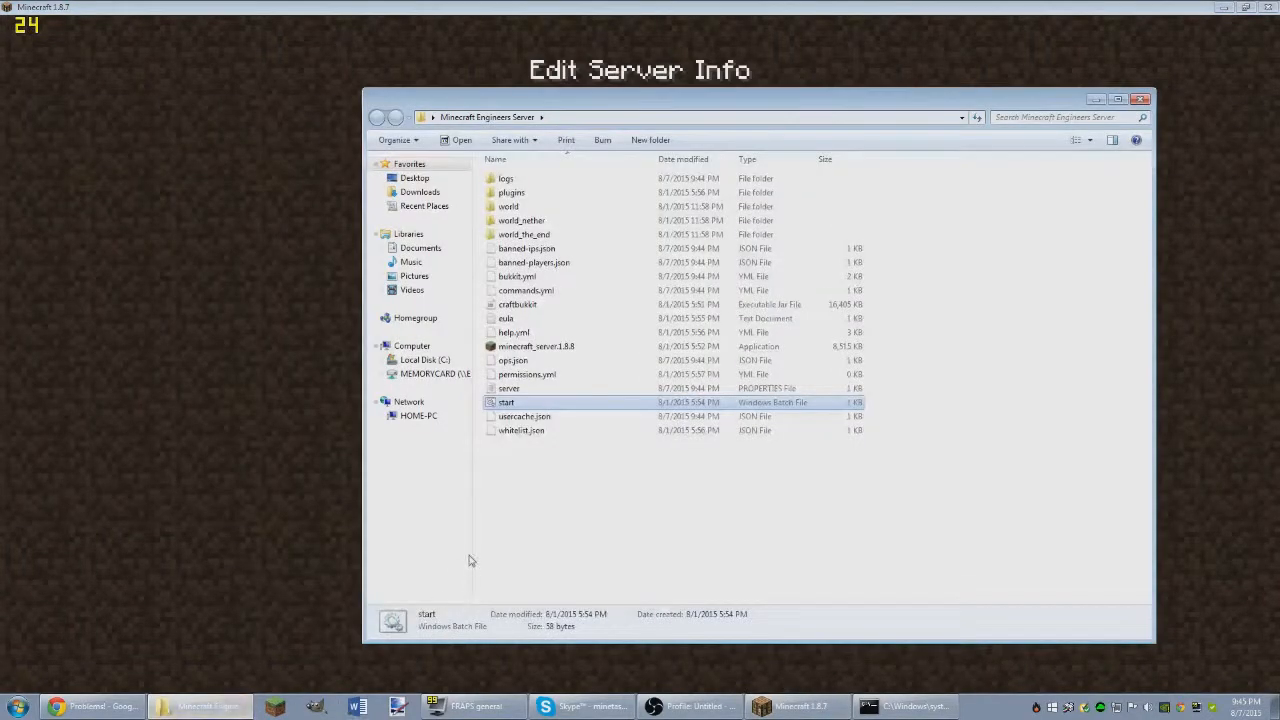
# Edit server.properties in Notepad++ and place the cursor at the end of server-ip 192.168.0.3
pyautogui.rightClick(508, 388)
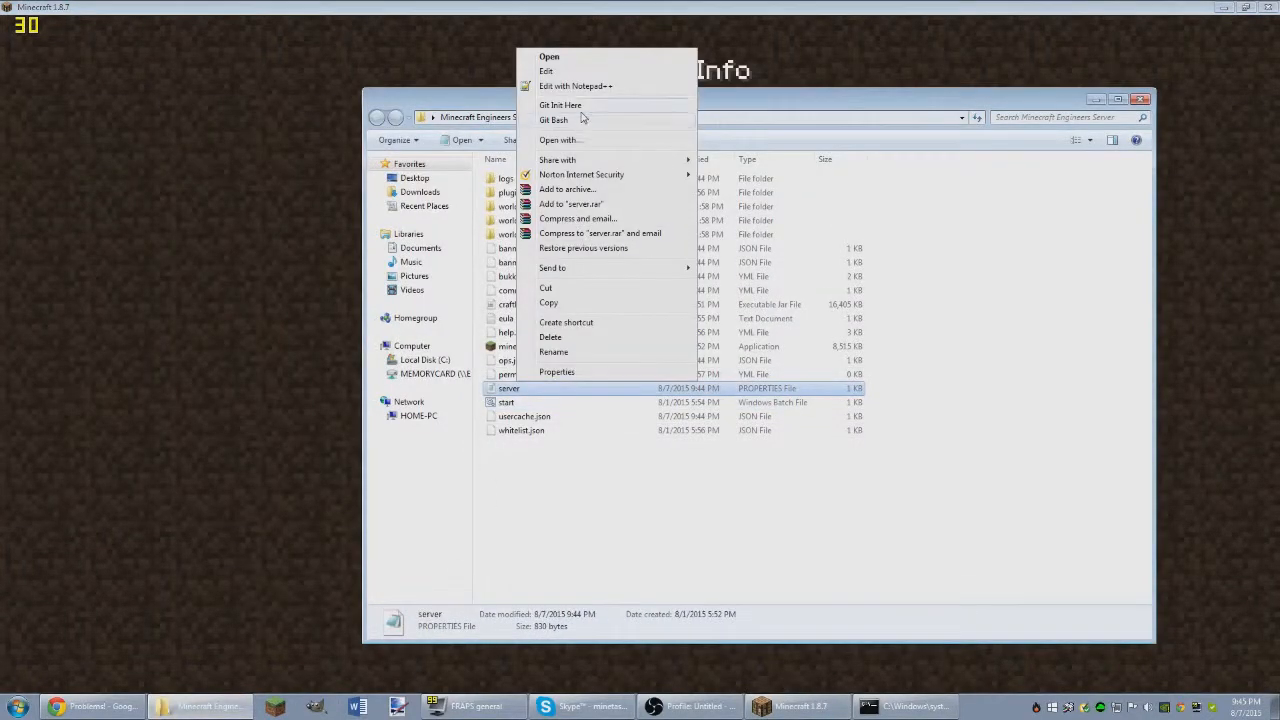
pyautogui.click(576, 86)
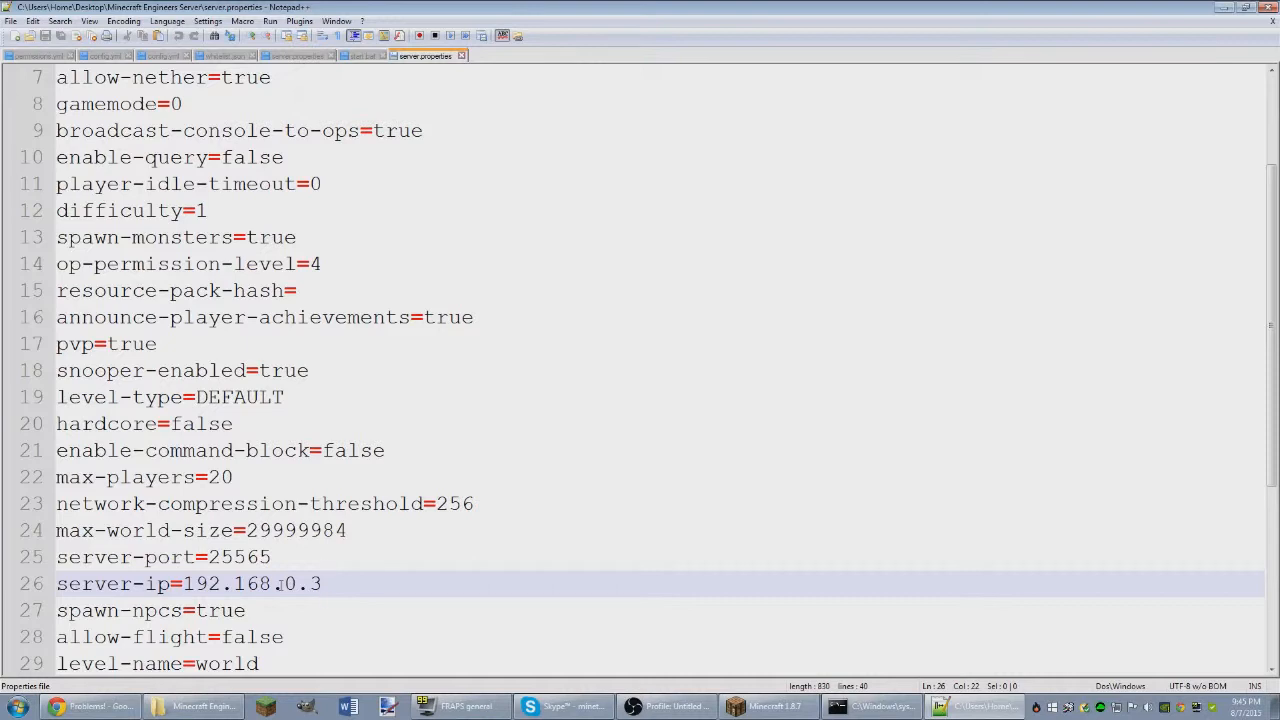
pyautogui.moveTo(468, 588)
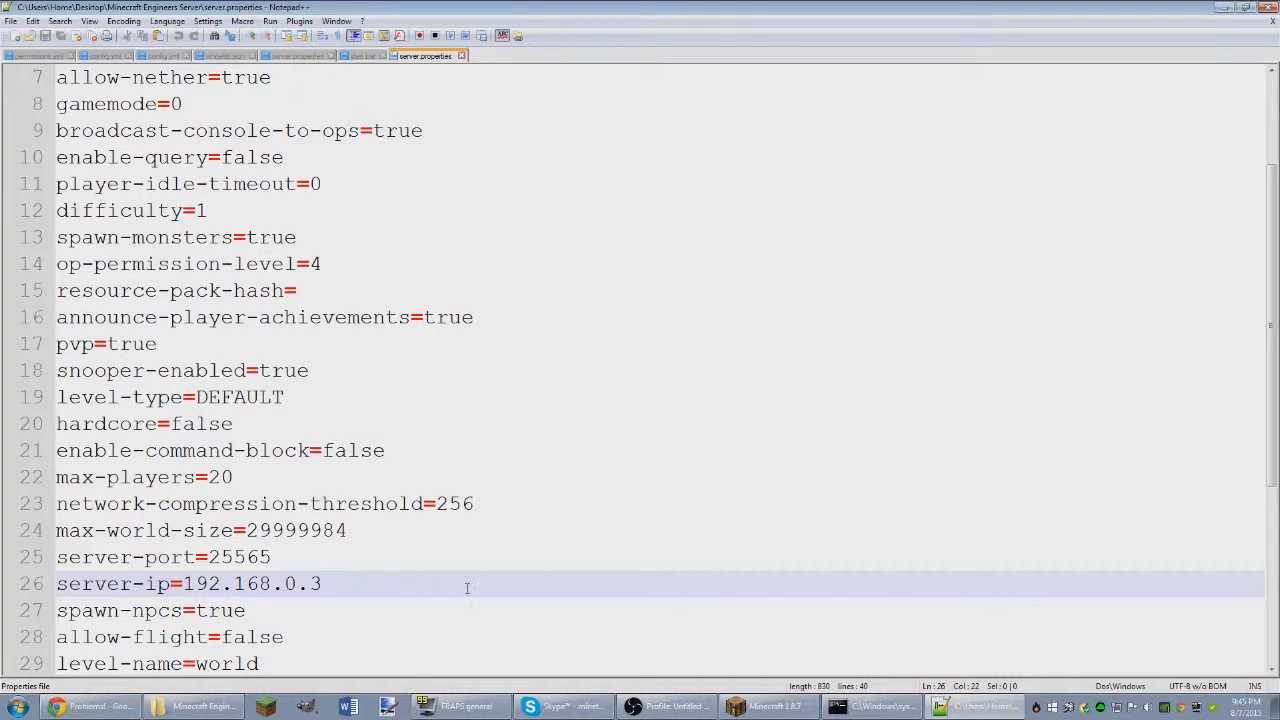
pyautogui.moveTo(592, 580)
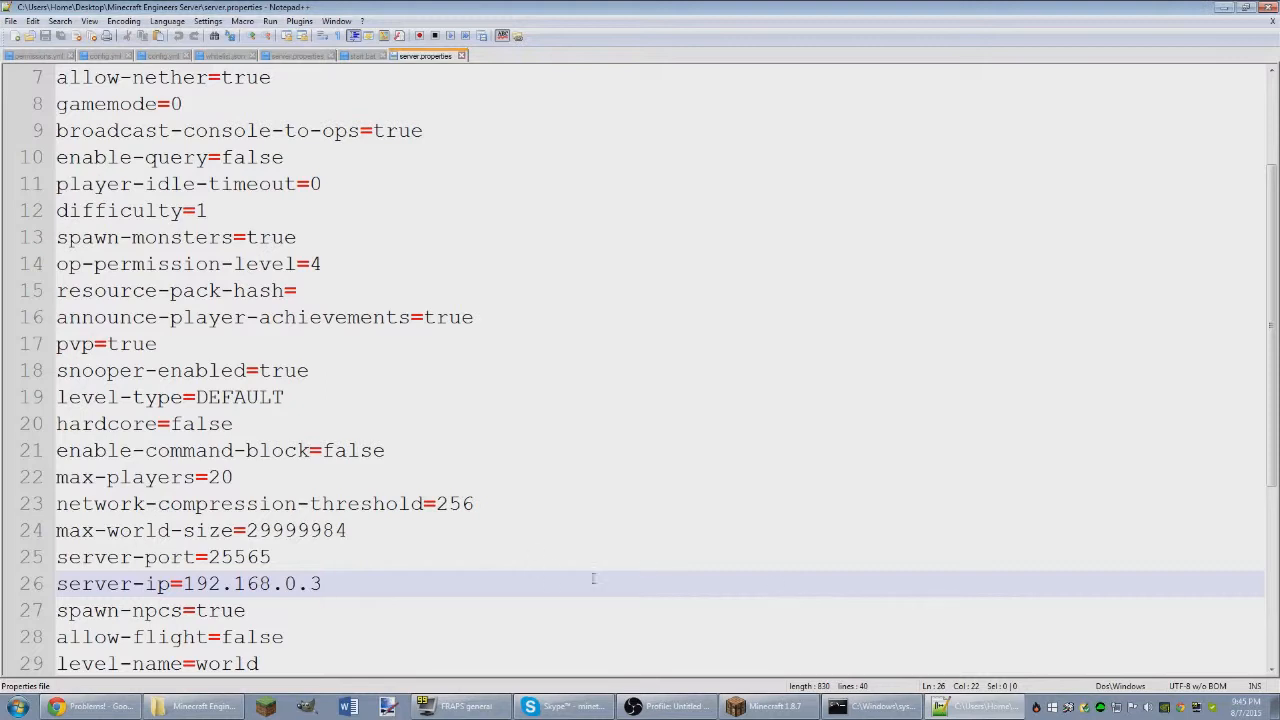
pyautogui.click(320, 584)
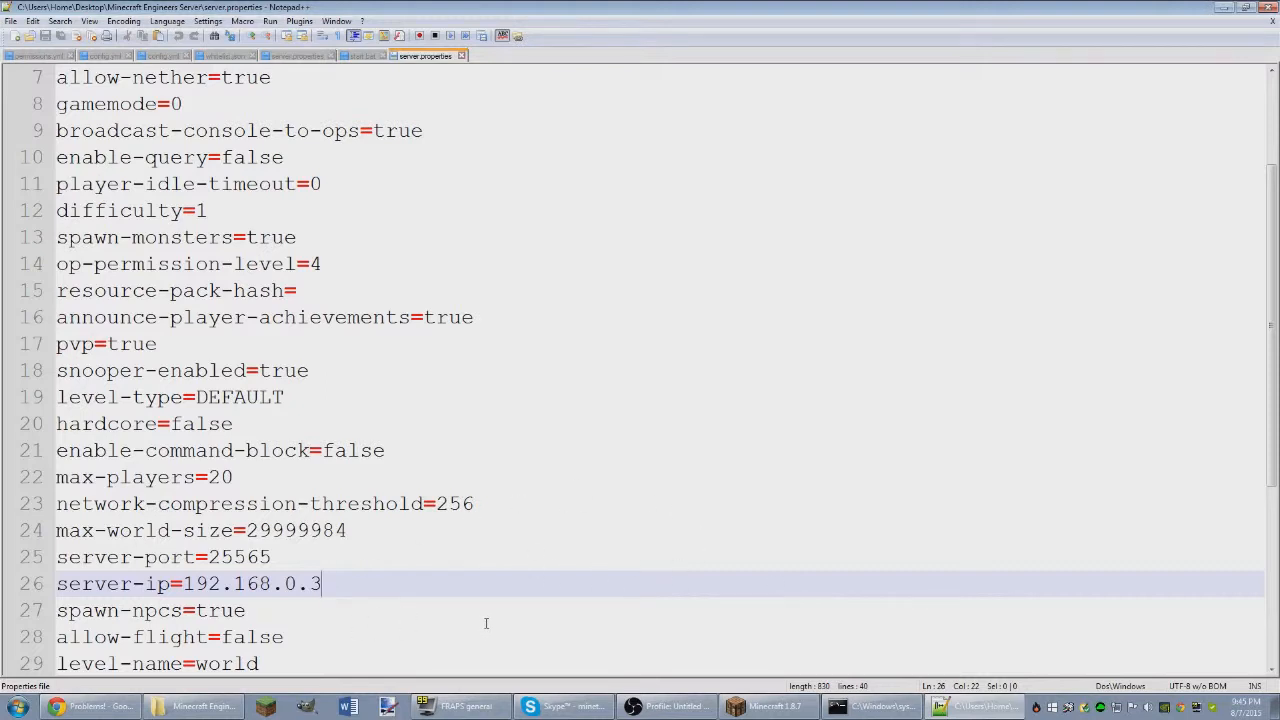
pyautogui.moveTo(402, 566)
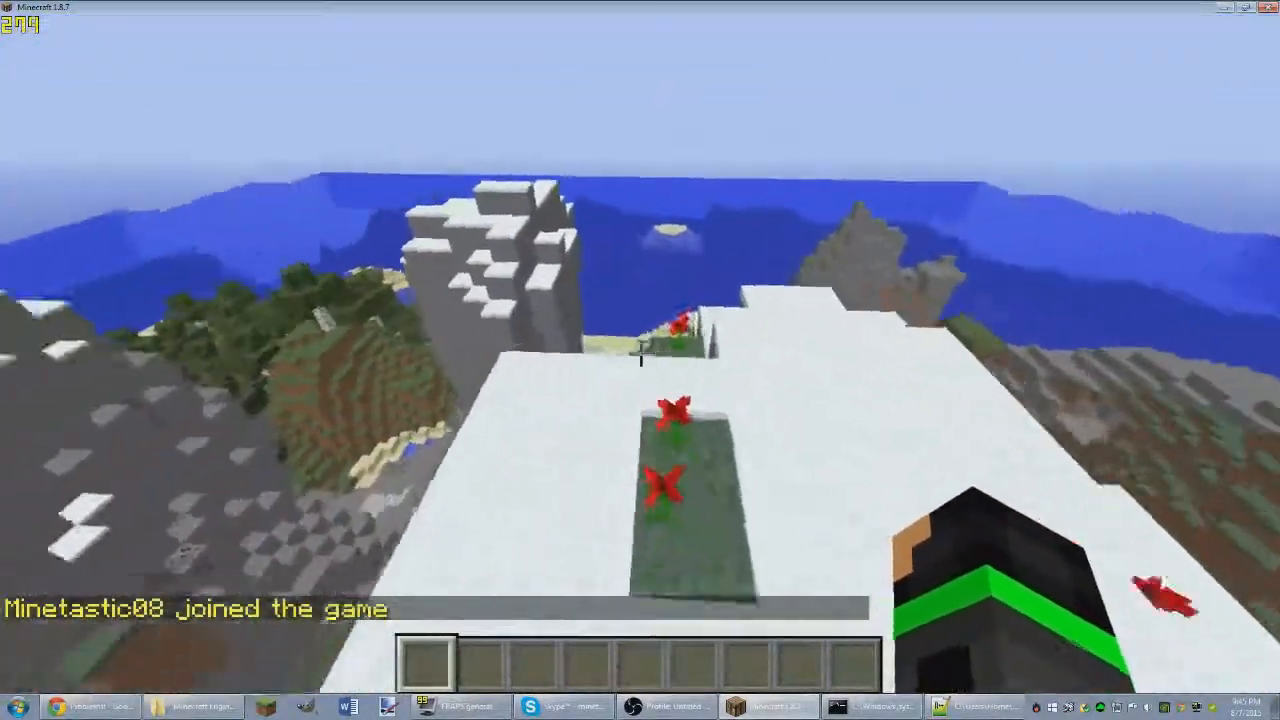
pyautogui.moveTo(640, 360)
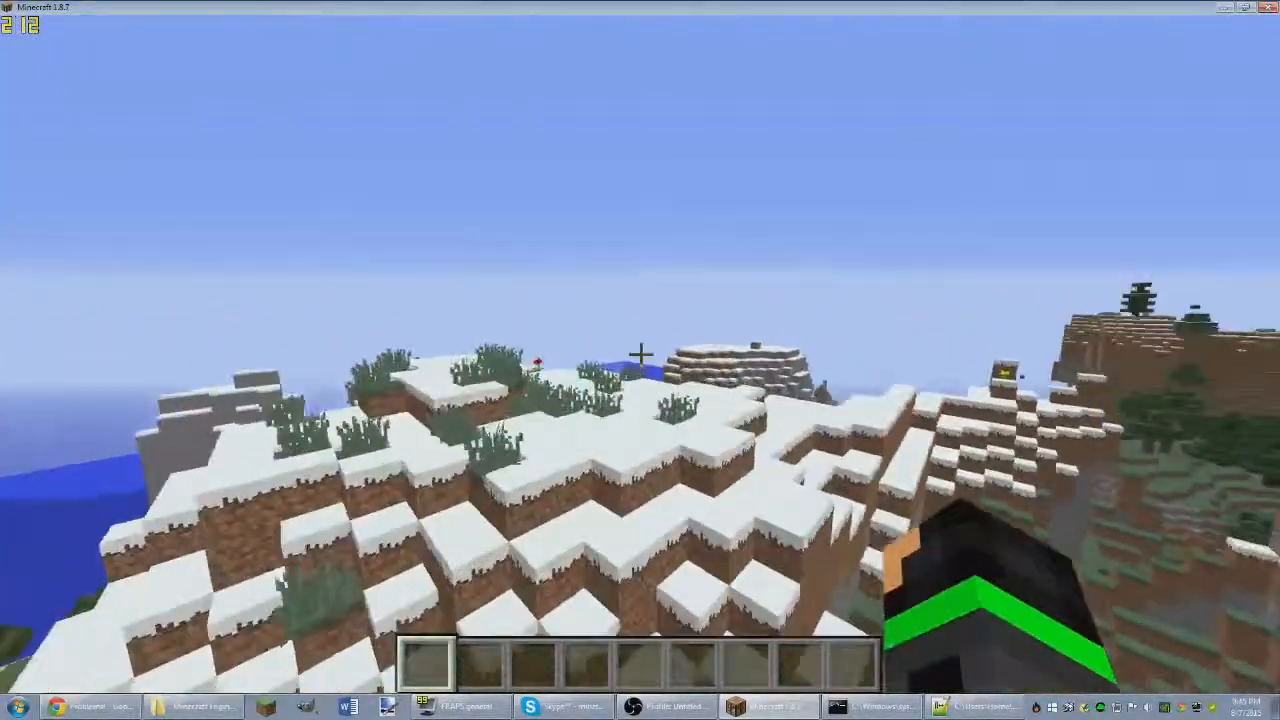
pyautogui.moveTo(640, 360)
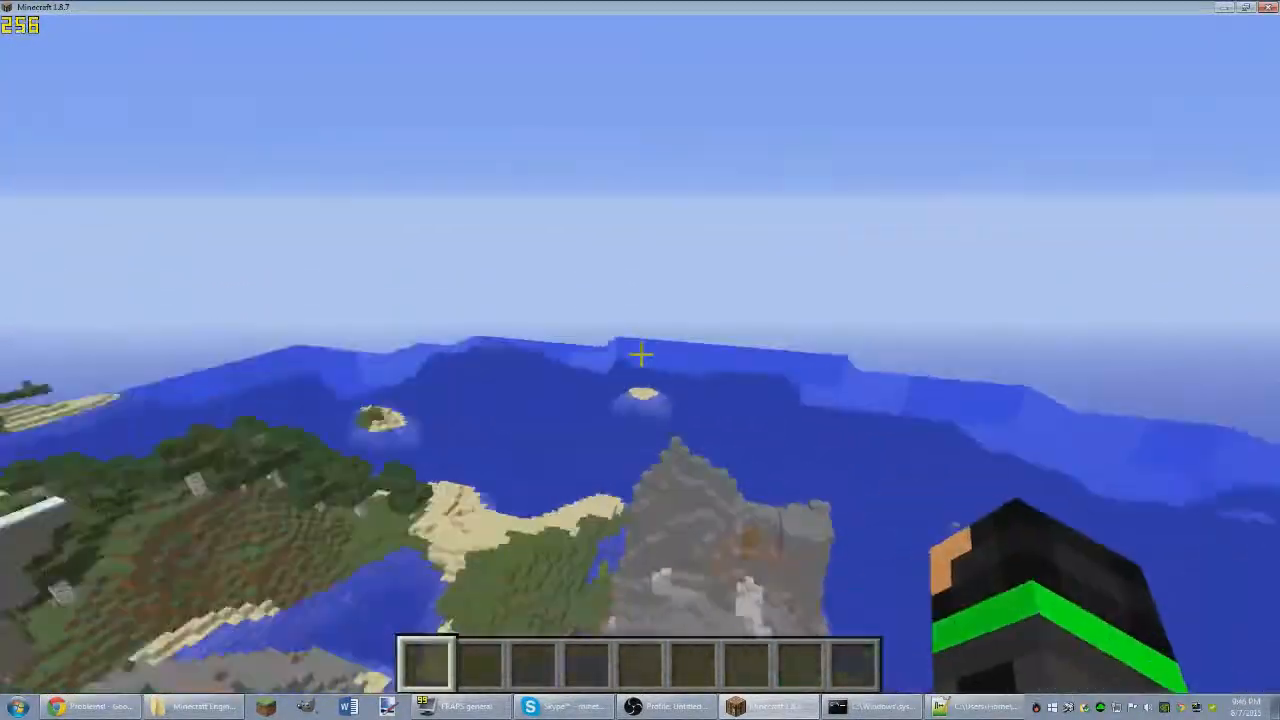
pyautogui.moveTo(640, 360)
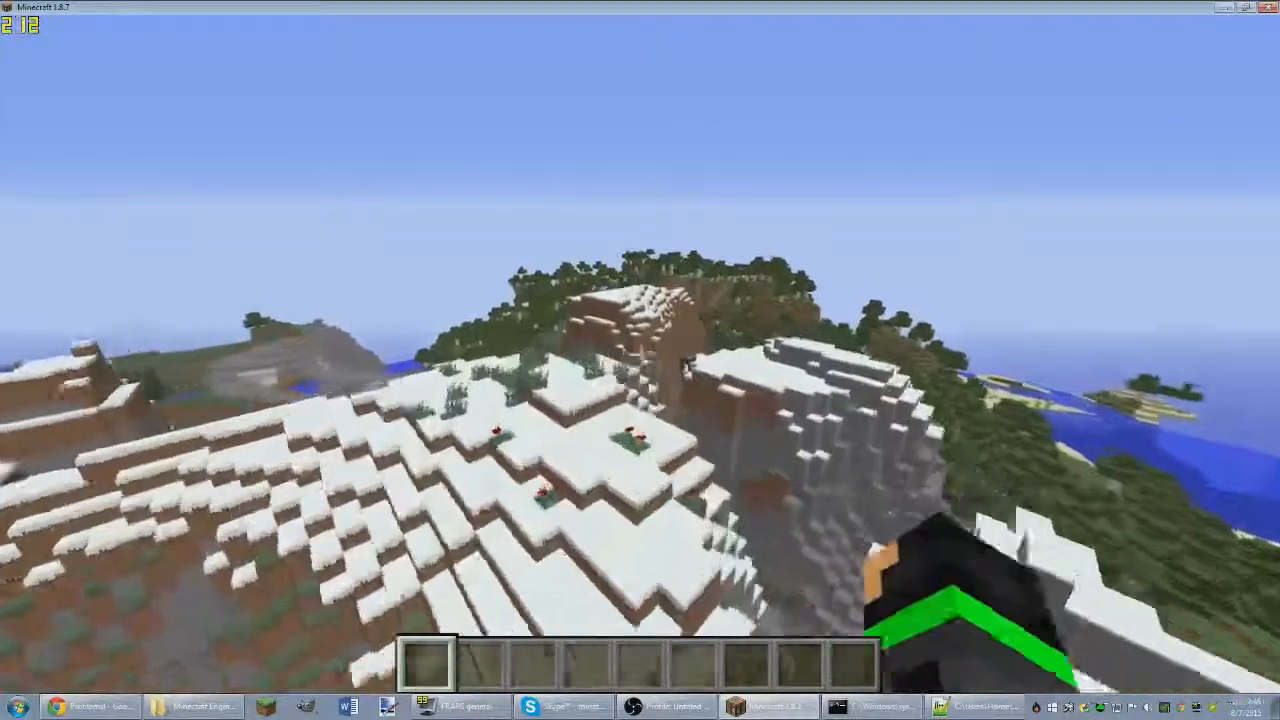